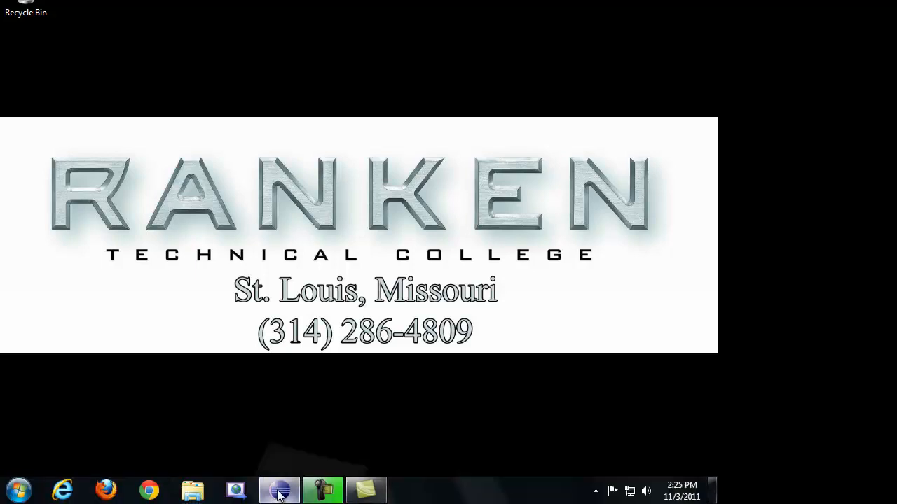
Create a new Java class named States in the default package of Chapter4_Labs.
{"action": "left_click", "coordinate": [279, 489]}
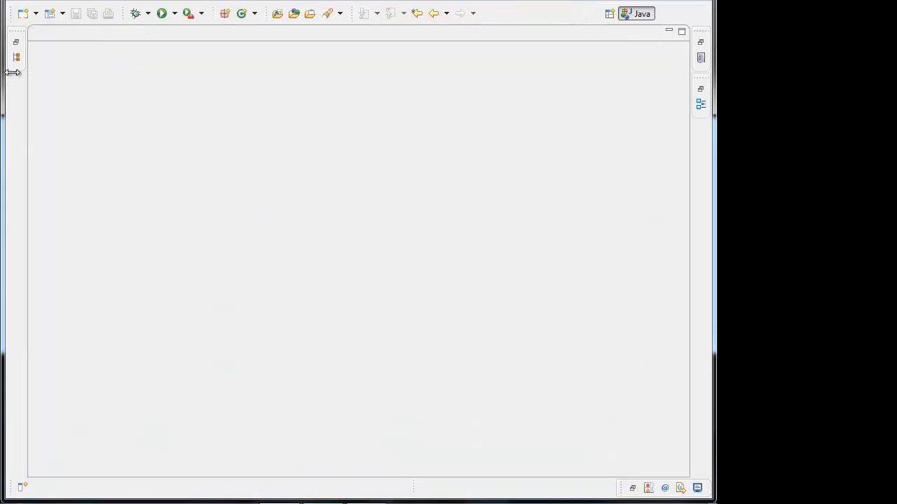
{"action": "right_click", "coordinate": [117, 104]}
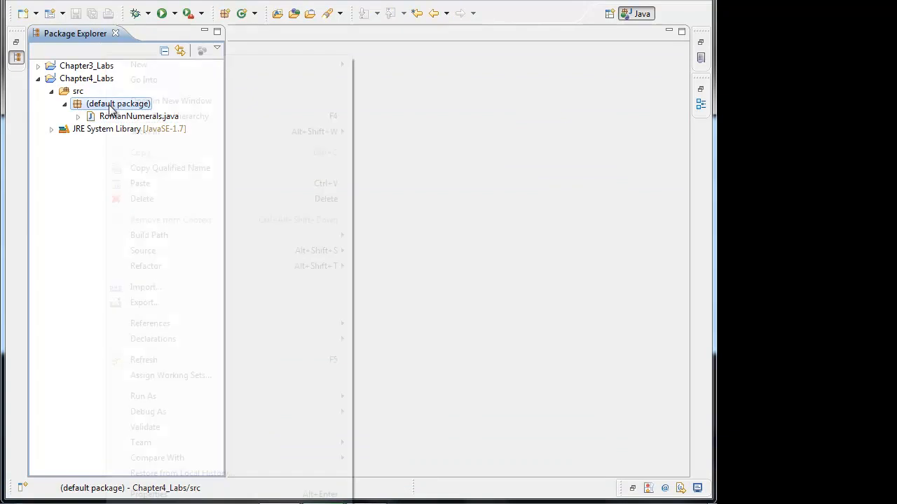
{"action": "mouse_move", "coordinate": [138, 64]}
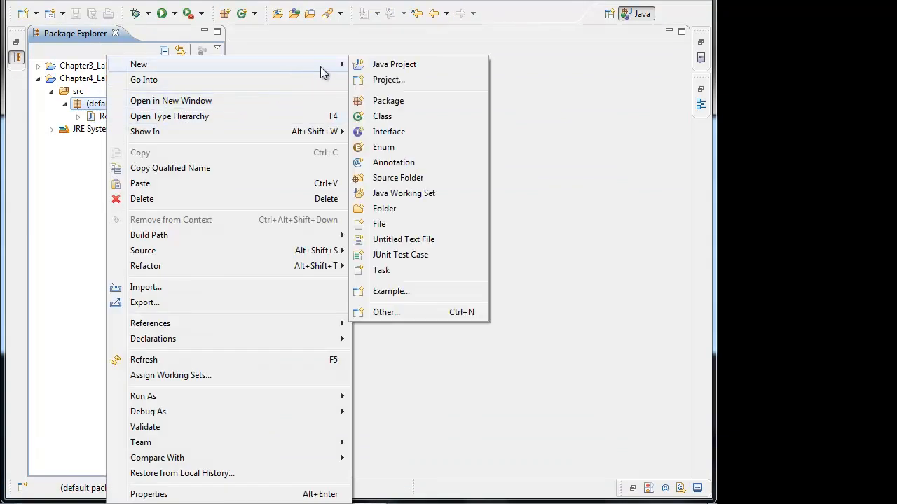
{"action": "left_click", "coordinate": [381, 115]}
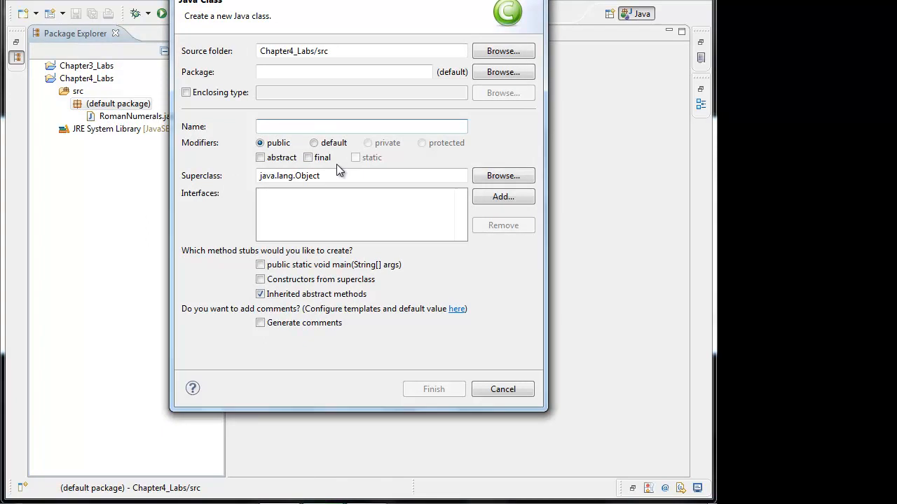
{"action": "type", "text": "States"}
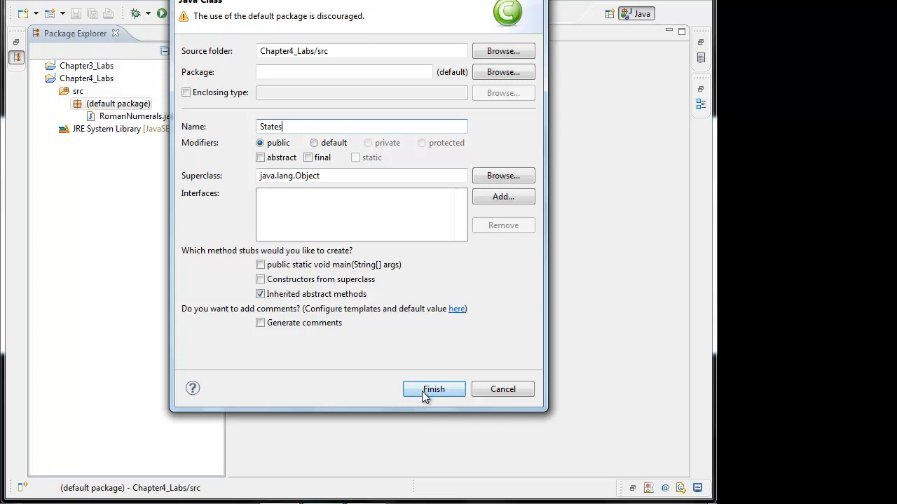
{"action": "left_click", "coordinate": [434, 390]}
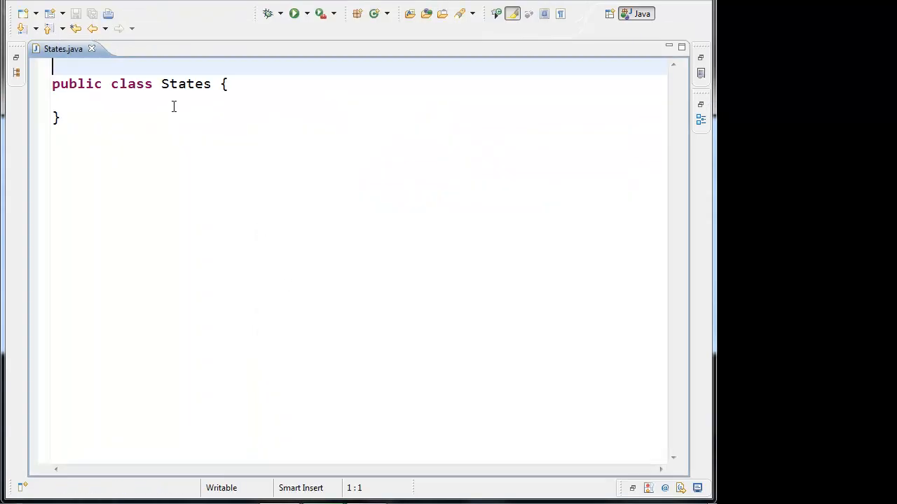
Add import java.util.Scanner; above the States class and save.
{"action": "type", "text": "import"}
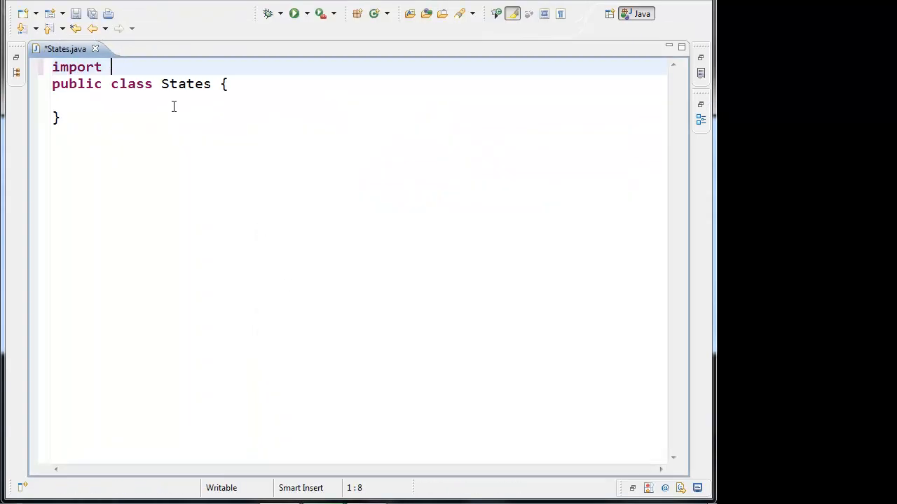
{"action": "type", "text": "java.util.Scanner;"}
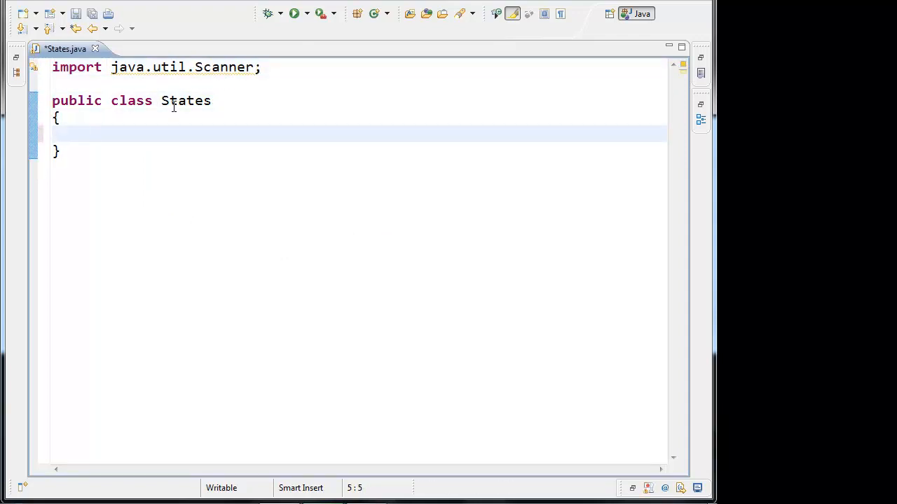
{"action": "key", "text": "Ctrl+s"}
{"action": "type", "text": "public static void main(String[] args"}
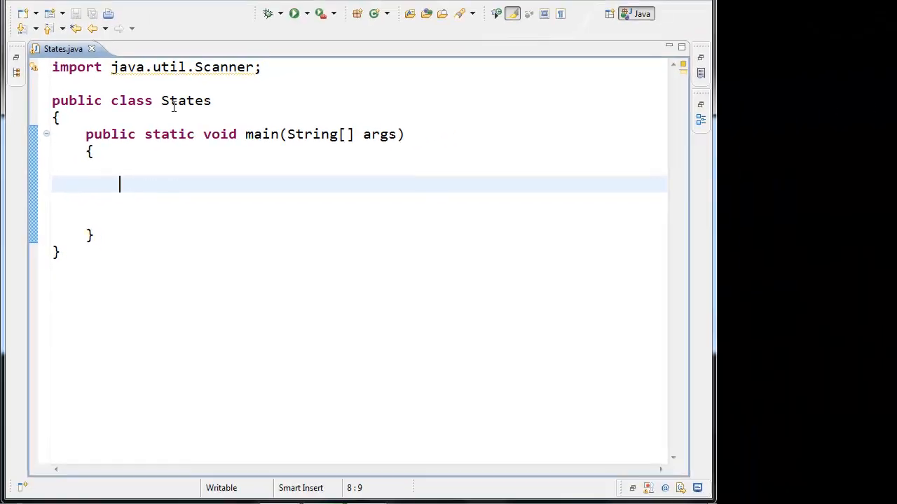
In main, print a prompt asking for one of the state abbreviations NC, SC, GA, FL, or AL.
{"action": "type", "text": "System.out.prin"}
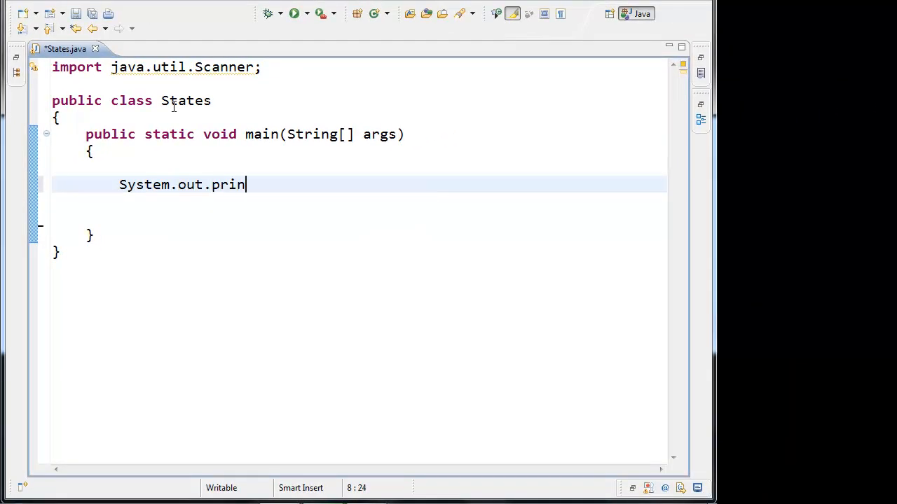
{"action": "type", "text": "tln(\"Please \""}
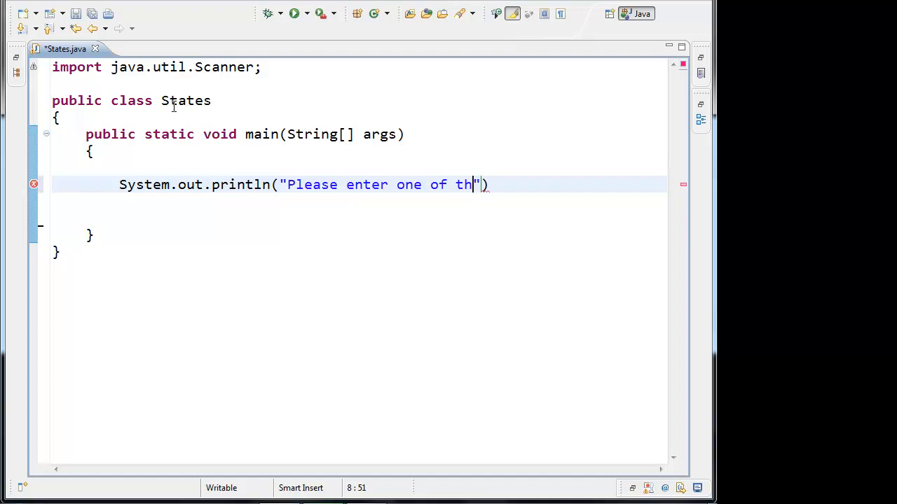
{"action": "type", "text": "e following s"}
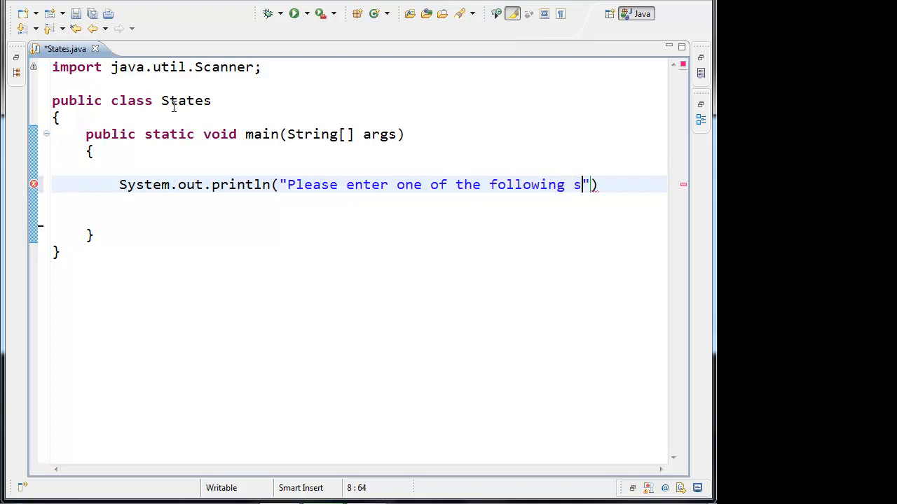
{"action": "type", "text": "tate"}
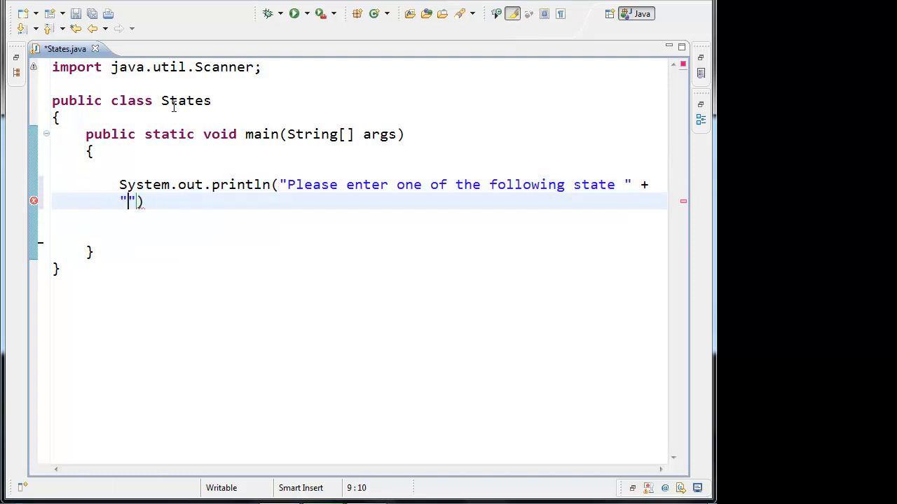
{"action": "type", "text": "abbre"}
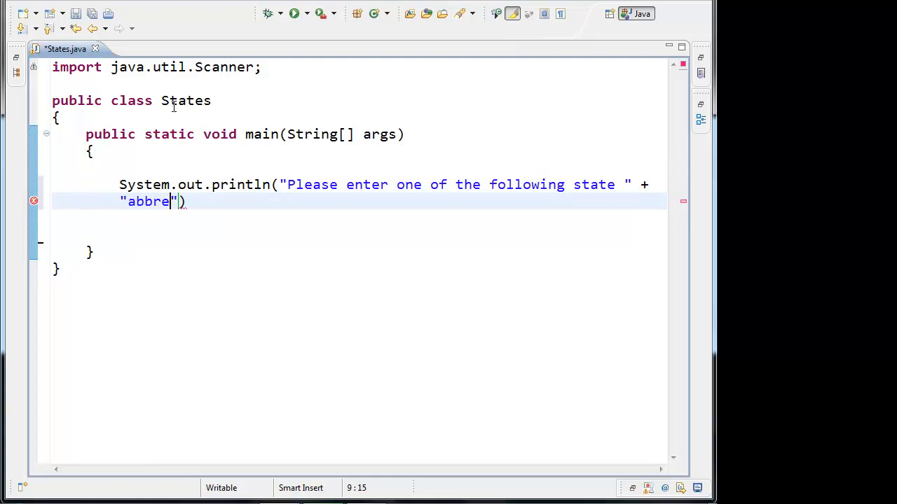
{"action": "type", "text": "viati"}
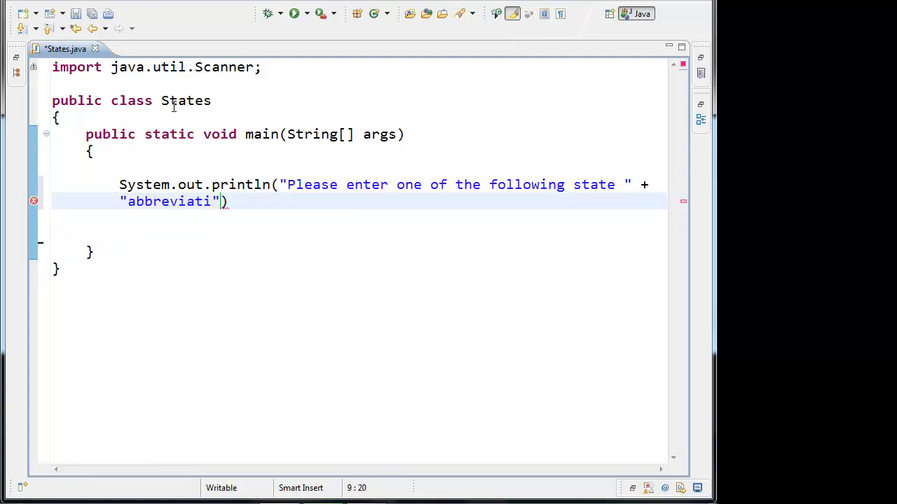
{"action": "type", "text": "ons:"}
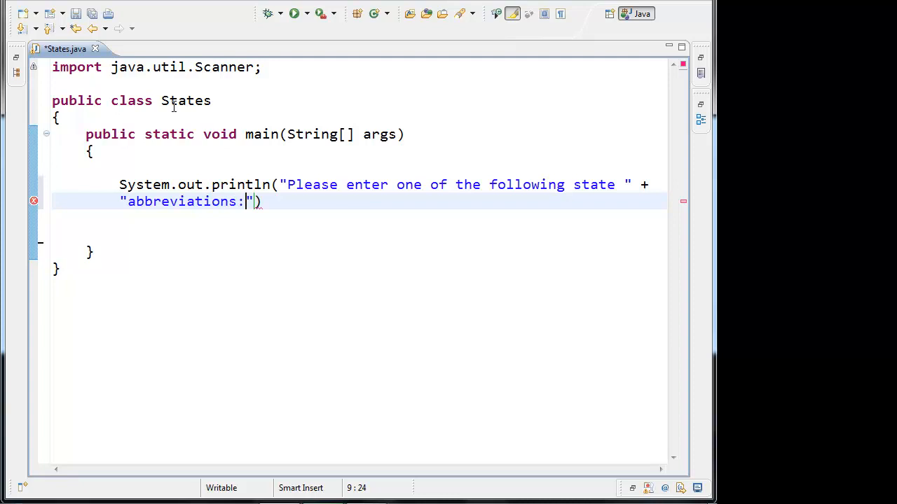
{"action": "type", "text": "NC,"}
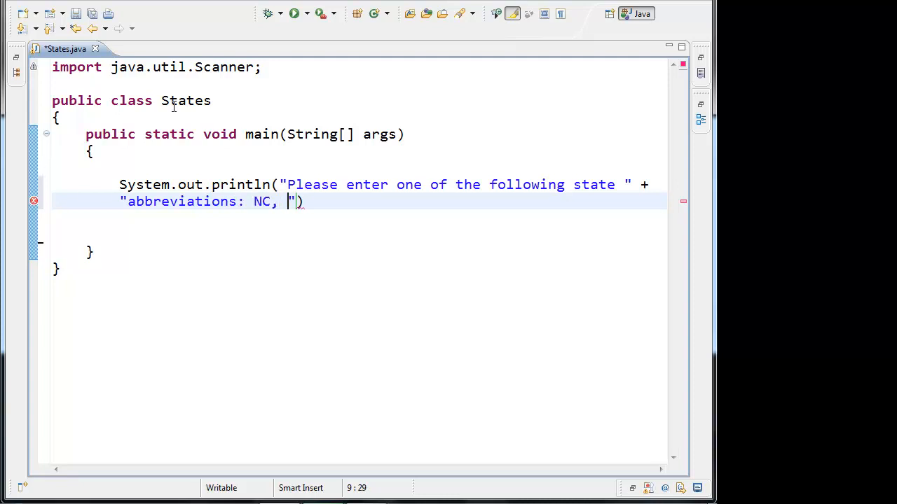
{"action": "type", "text": "SC,"}
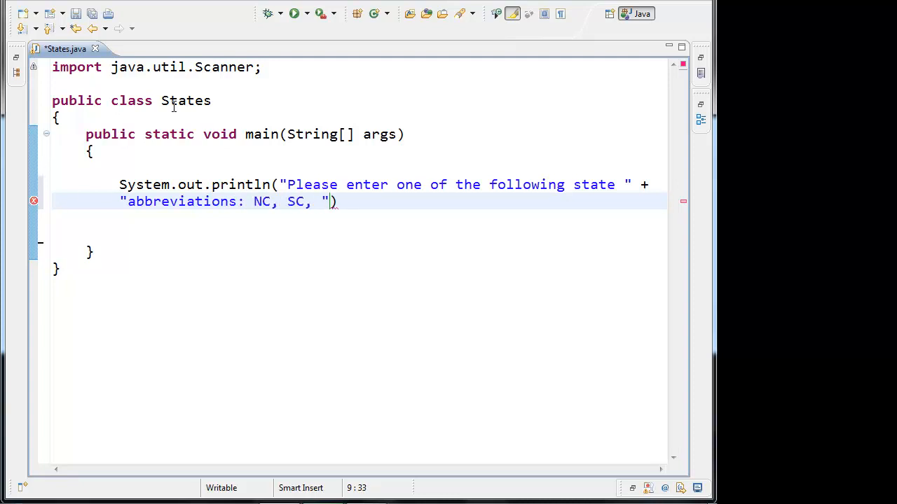
{"action": "type", "text": "GA, FL, or AL."}
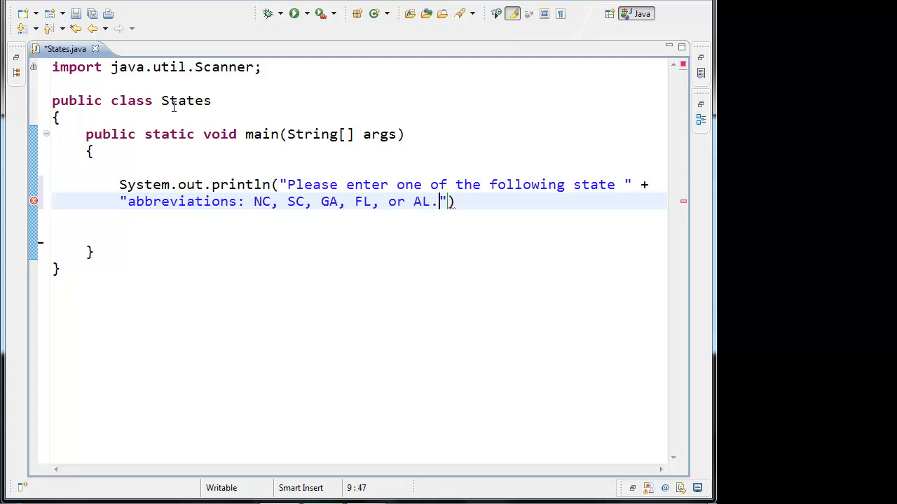
{"action": "type", "text": ";"}
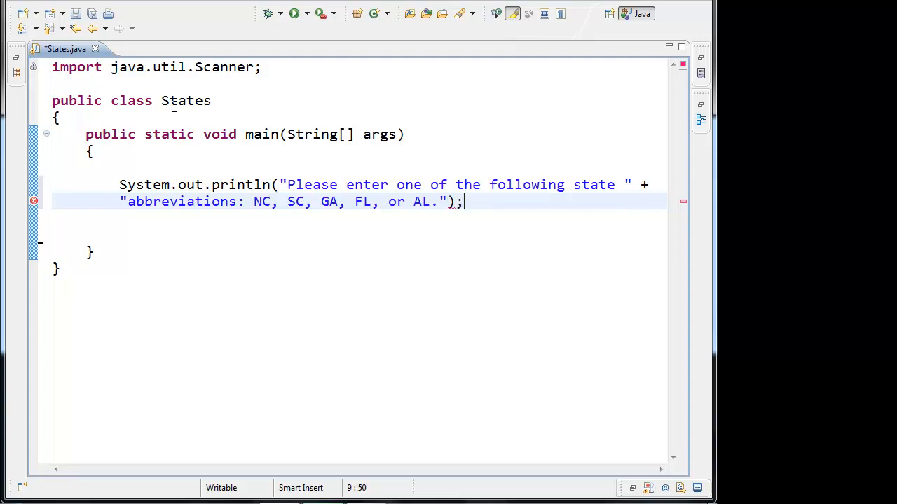
{"action": "key", "text": "Ctrl+s"}
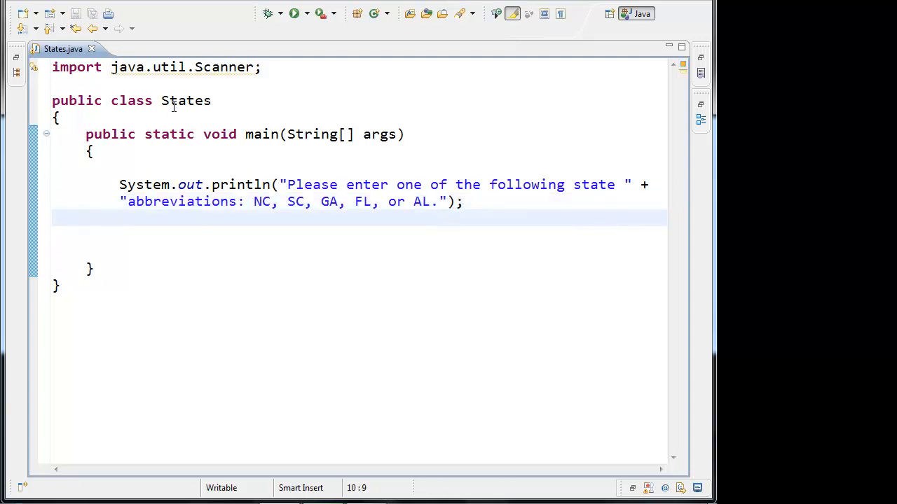
Create Scanner keyboard on System.in and read the entry into String state with nextLine().
{"action": "type", "text": "Strin"}
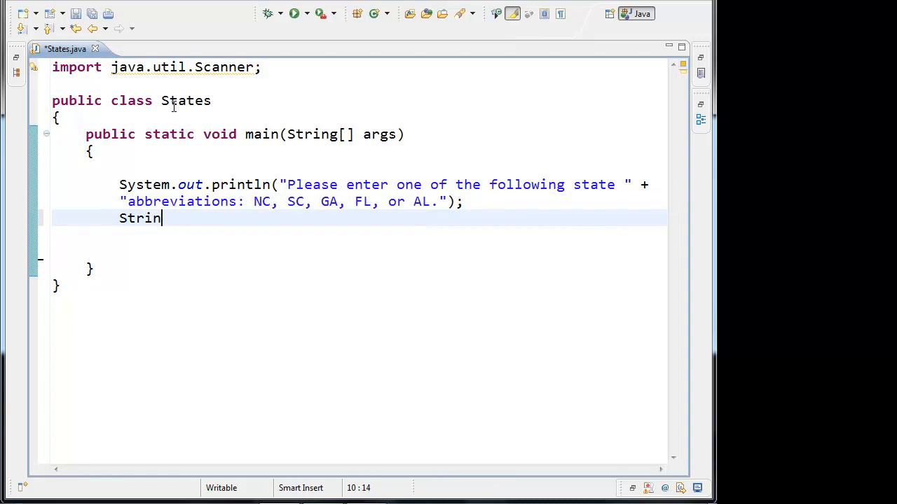
{"action": "type", "text": "g state ="}
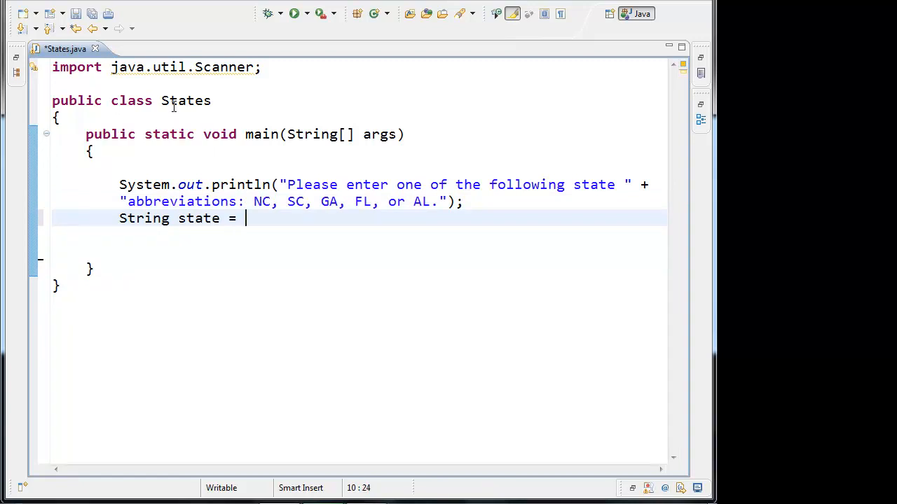
{"action": "type", "text": "keyboard."}
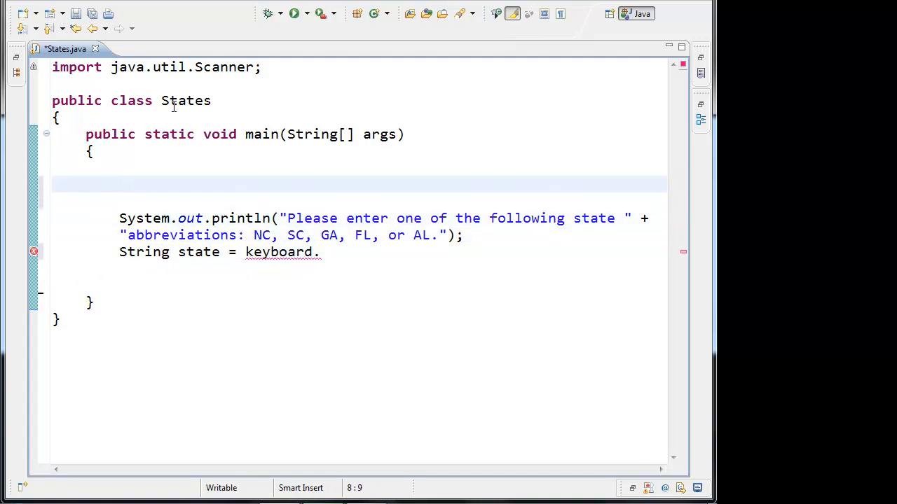
{"action": "type", "text": "Scanner keybo"}
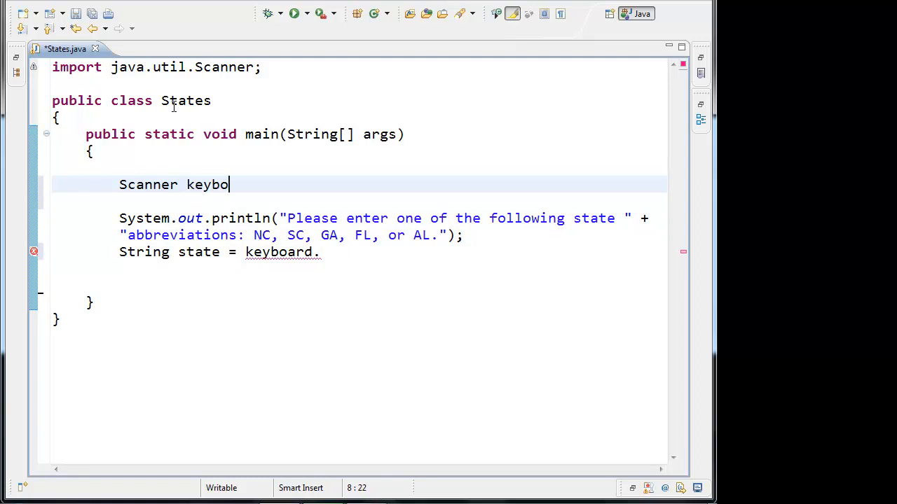
{"action": "type", "text": "ard ="}
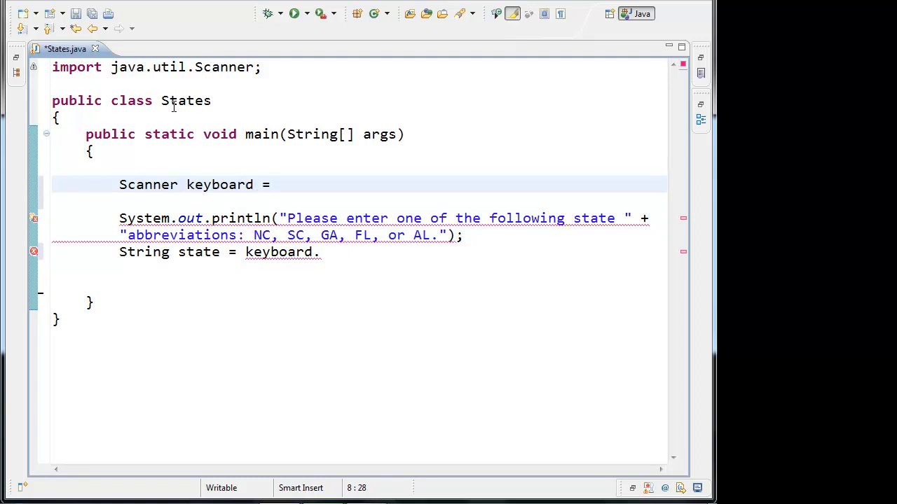
{"action": "type", "text": "new Scan"}
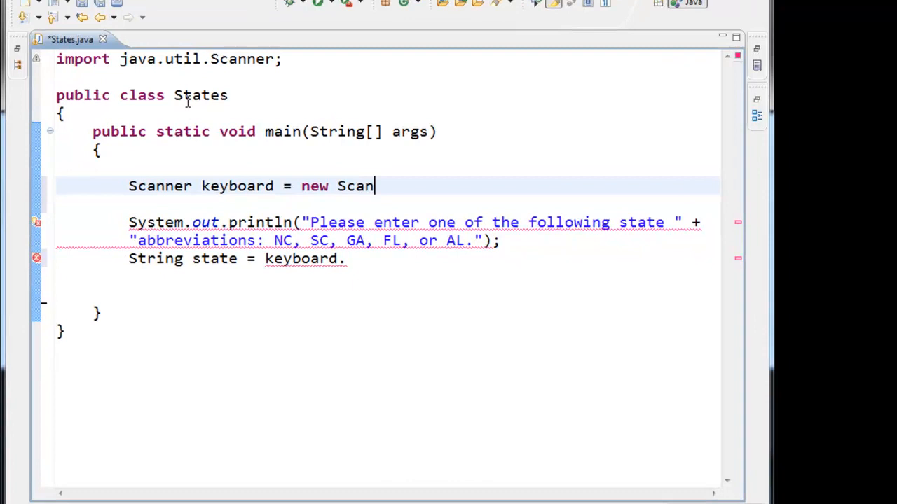
{"action": "type", "text": "ner()"}
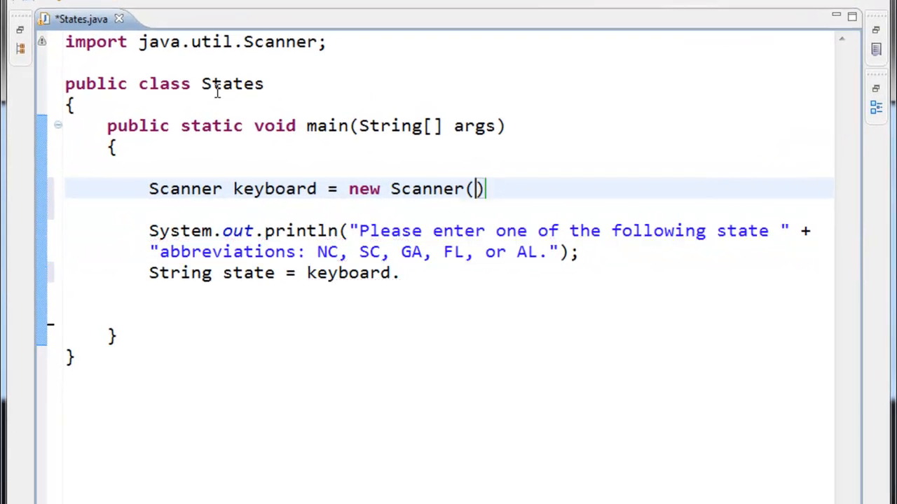
{"action": "type", "text": "System.in"}
{"action": "left_click", "coordinate": [448, 273]}
{"action": "type", "text": "nextLine();"}
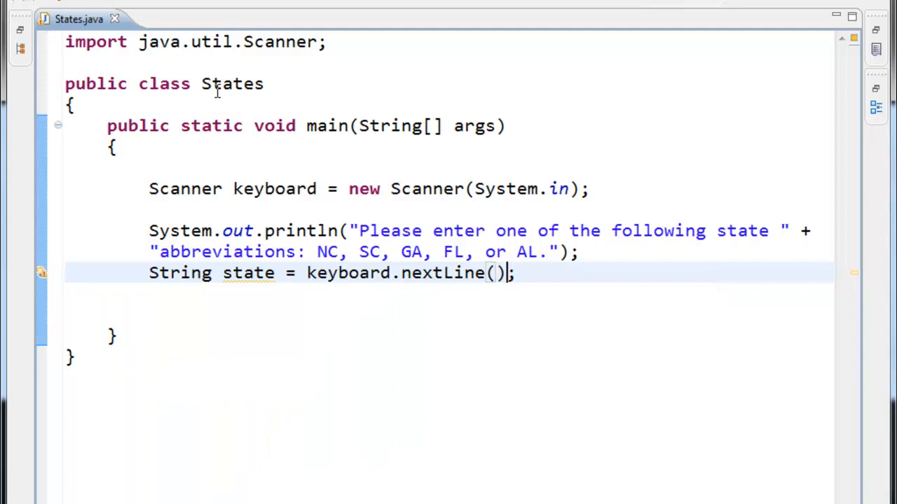
{"action": "key", "text": "Enter"}
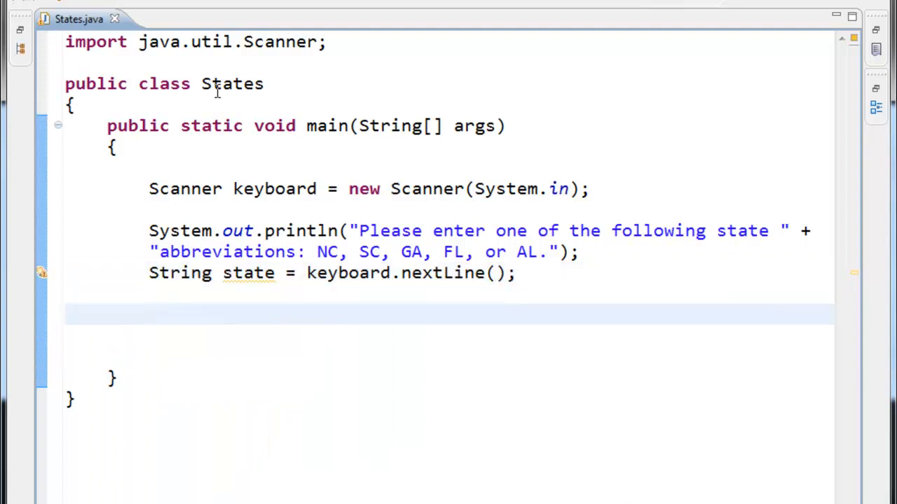
Write the condition if(state.equalsIgnoreCase("NC")) {, replacing an initial == comparison.
{"action": "type", "text": "if("}
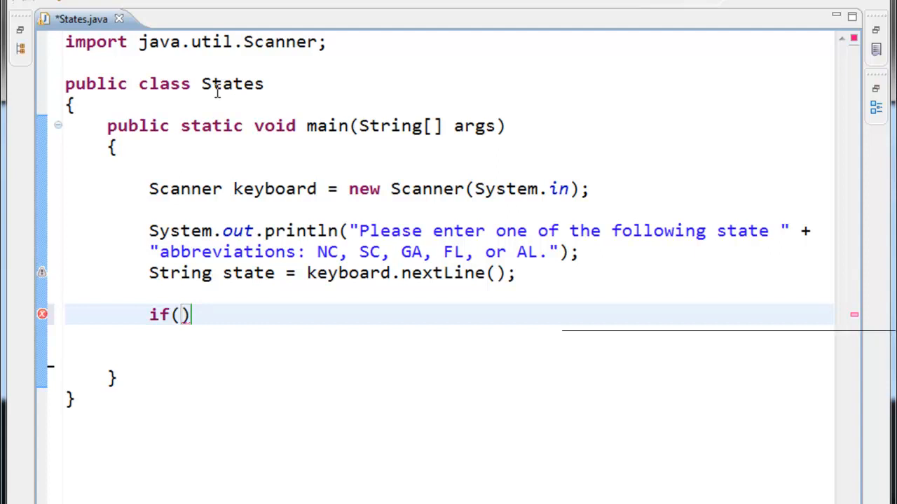
{"action": "type", "text": "state"}
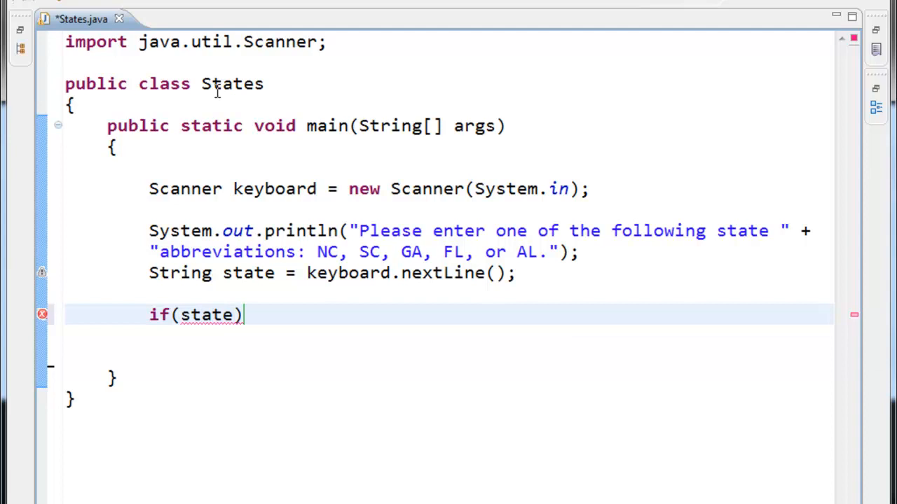
{"action": "type", "text": "=="}
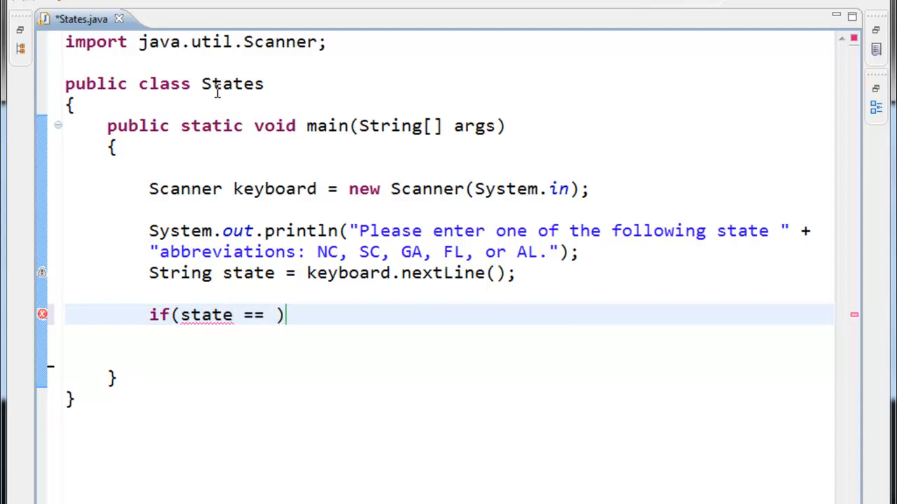
{"action": "key", "text": "BackSpace"}
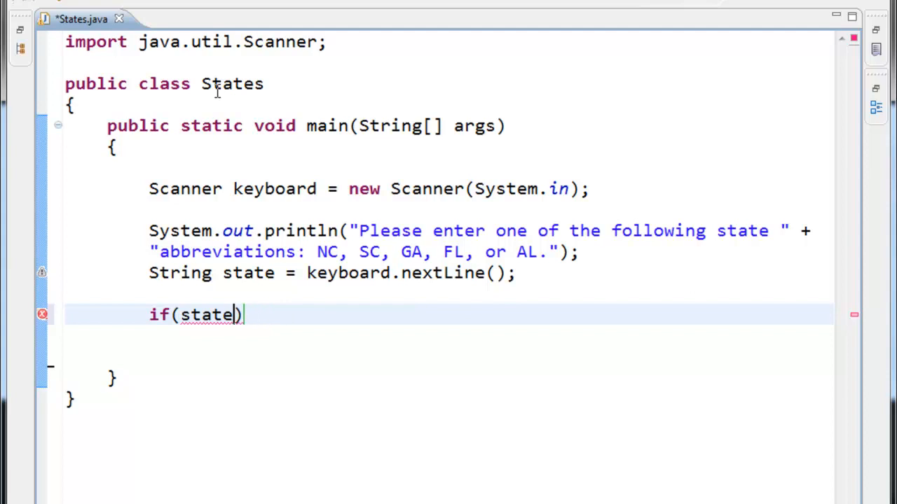
{"action": "type", "text": "."}
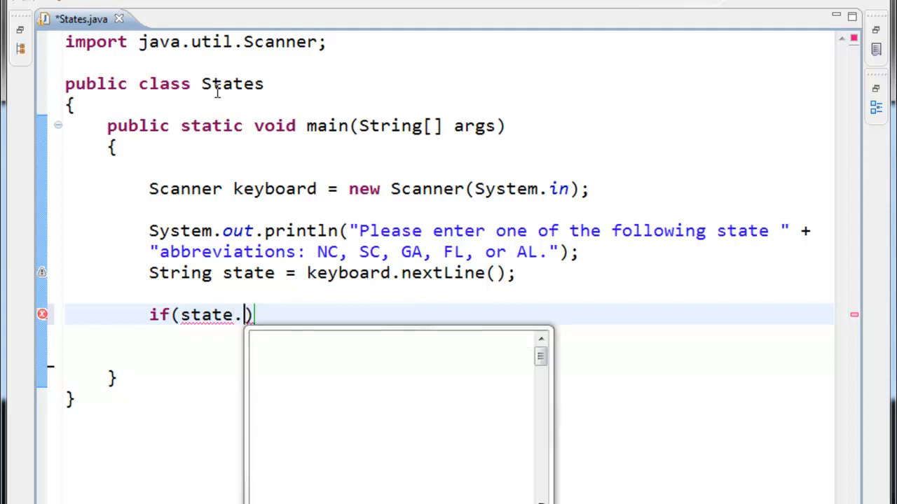
{"action": "type", "text": "equalsIgnoreCase(\""}
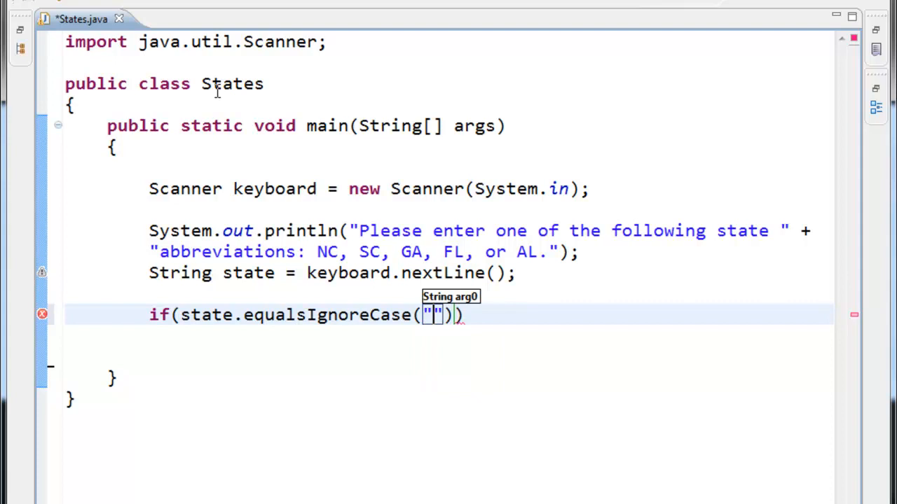
{"action": "type", "text": "NC"}
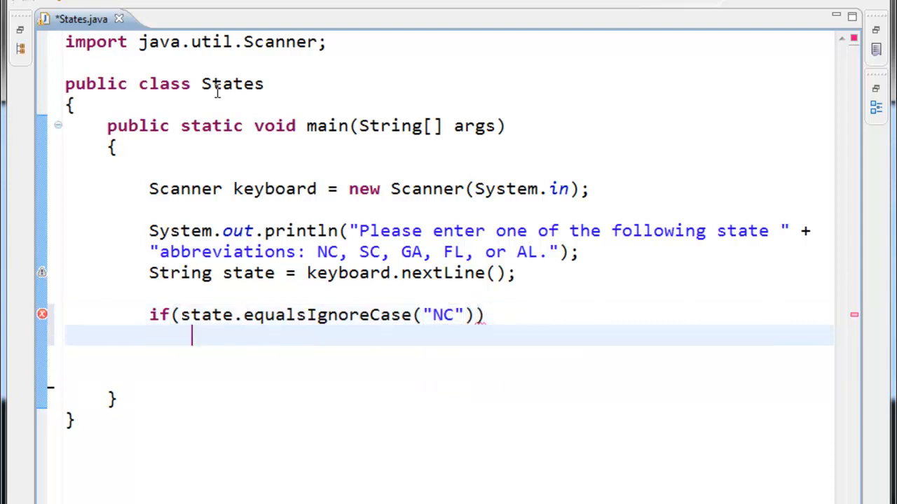
{"action": "type", "text": "{"}
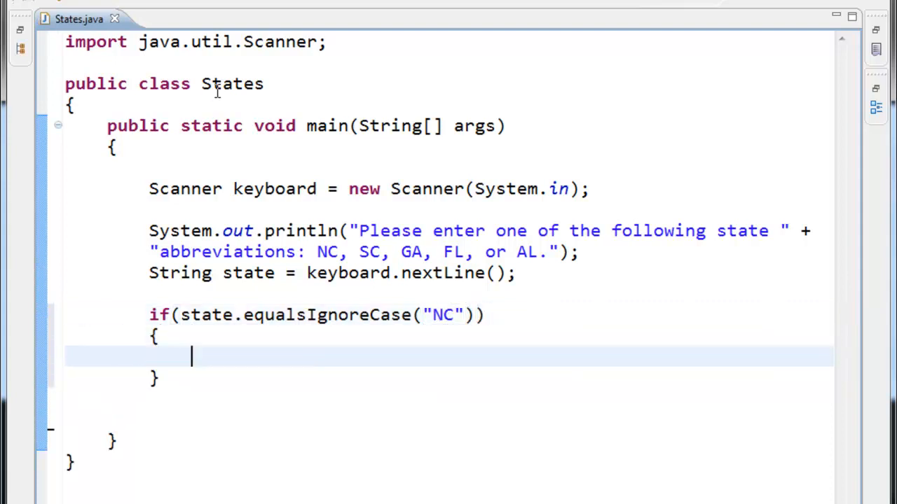
Inside the NC branch, print "Welcome to North Carolina!".
{"action": "type", "text": "Syst"}
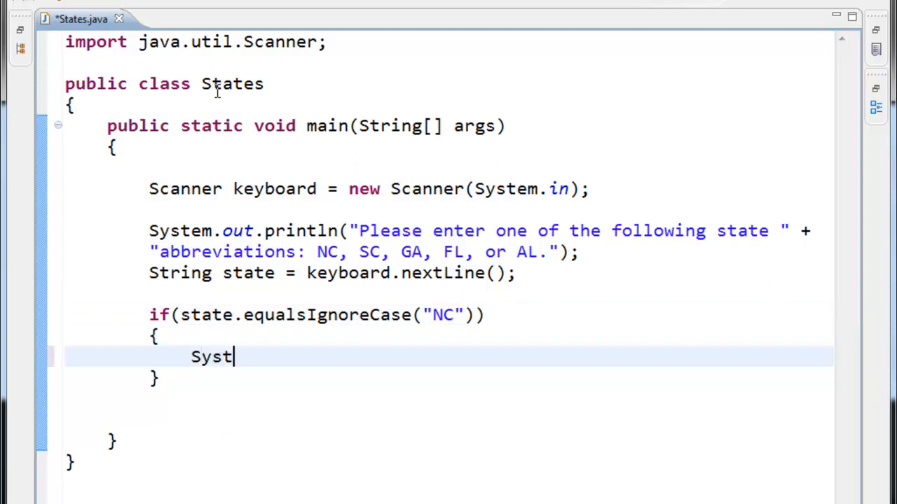
{"action": "type", "text": "em.out.pri"}
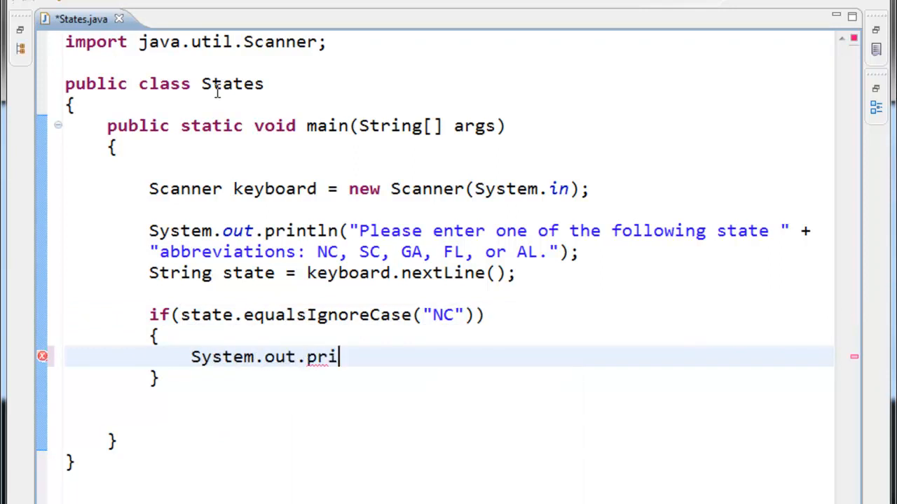
{"action": "type", "text": "ntln"}
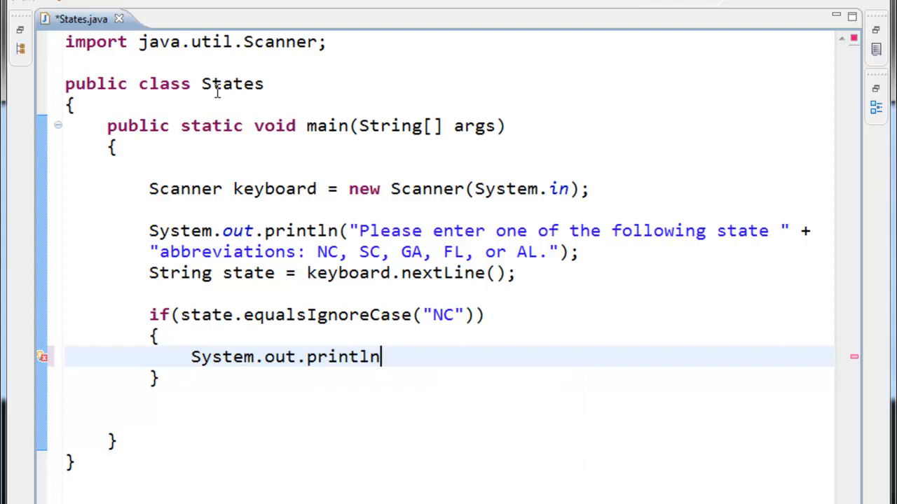
{"action": "type", "text": "(\"Wel\")"}
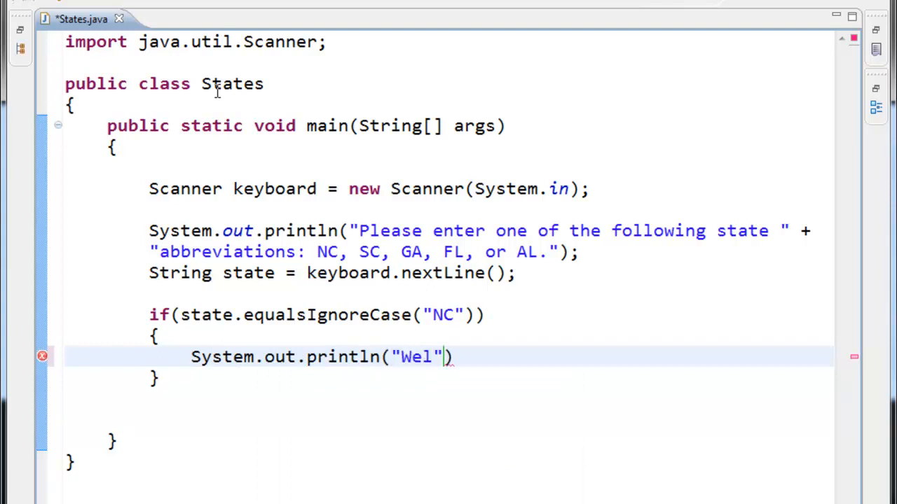
{"action": "type", "text": "come to Nor"}
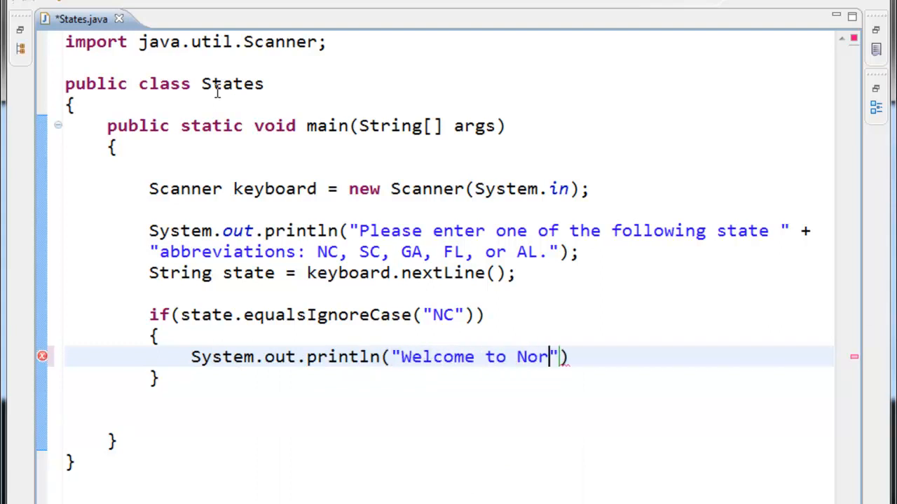
{"action": "type", "text": "th Carolina"}
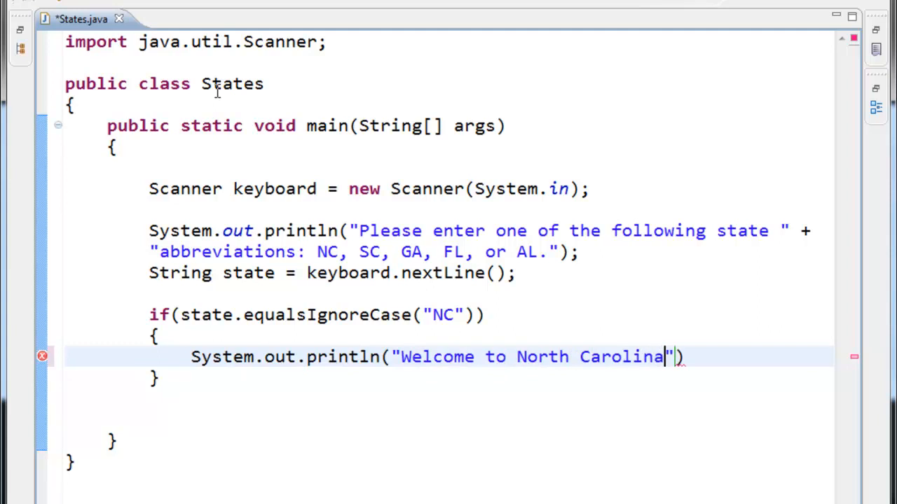
{"action": "type", "text": "!);"}
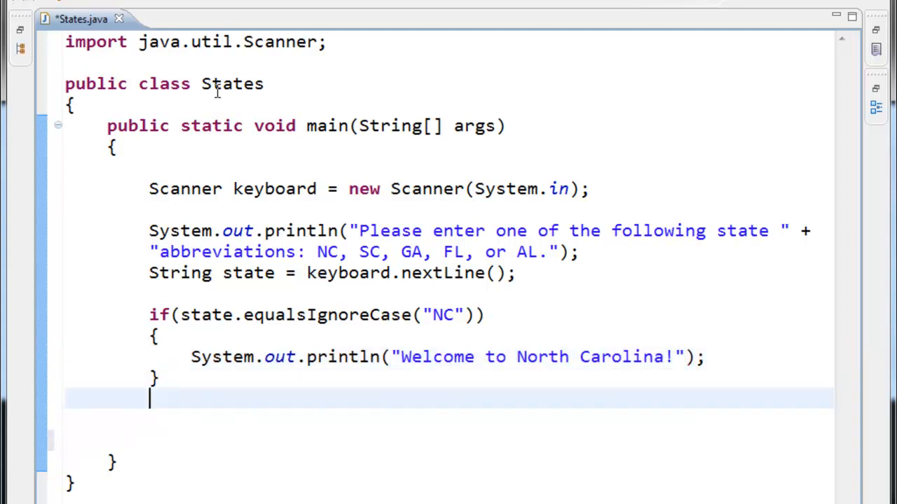
Add an else if(state.equalsIgnoreCase("SC")) { branch.
{"action": "type", "text": "else if()"}
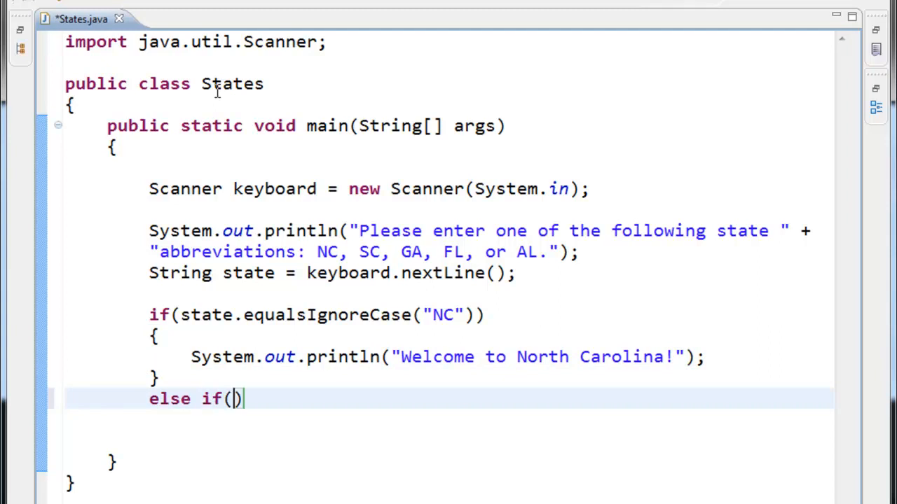
{"action": "type", "text": "state.equalsIgnoreCase("}
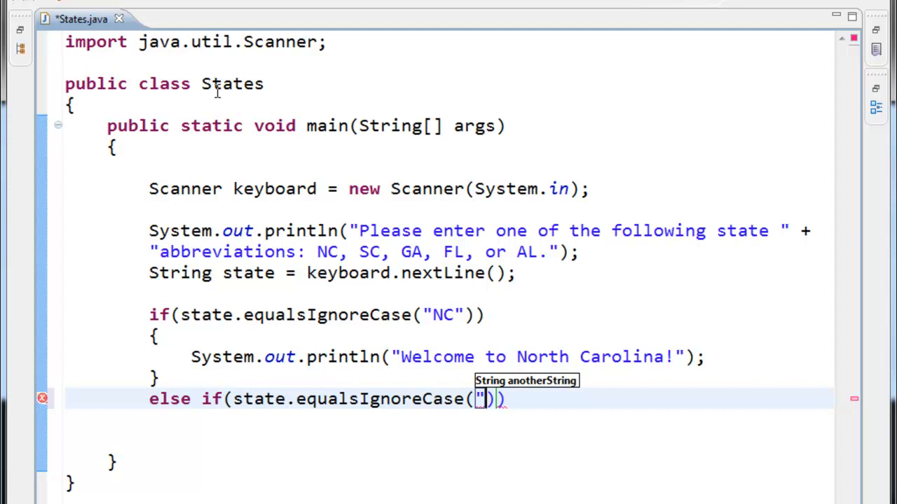
{"action": "type", "text": "\""}
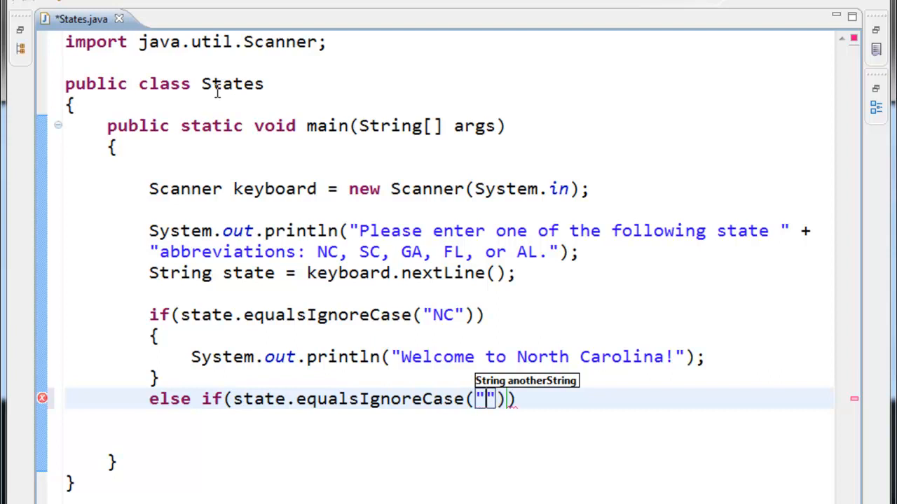
{"action": "type", "text": "SC"}
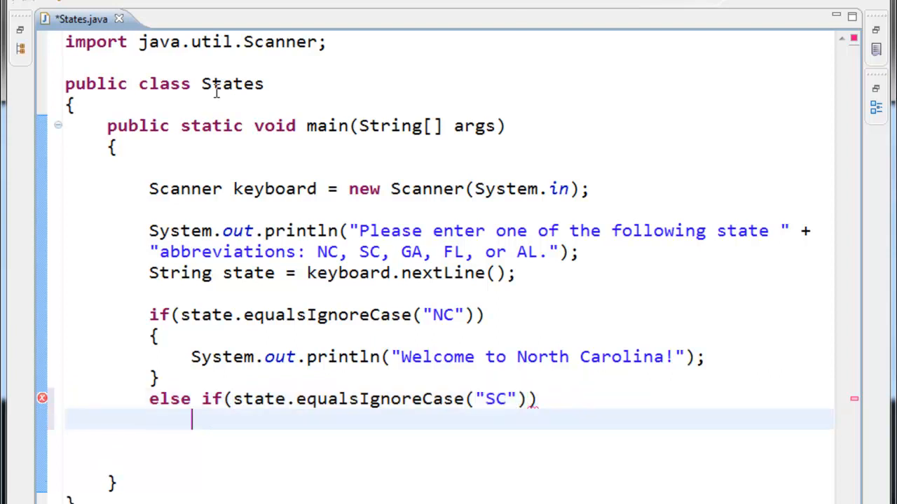
{"action": "type", "text": "{"}
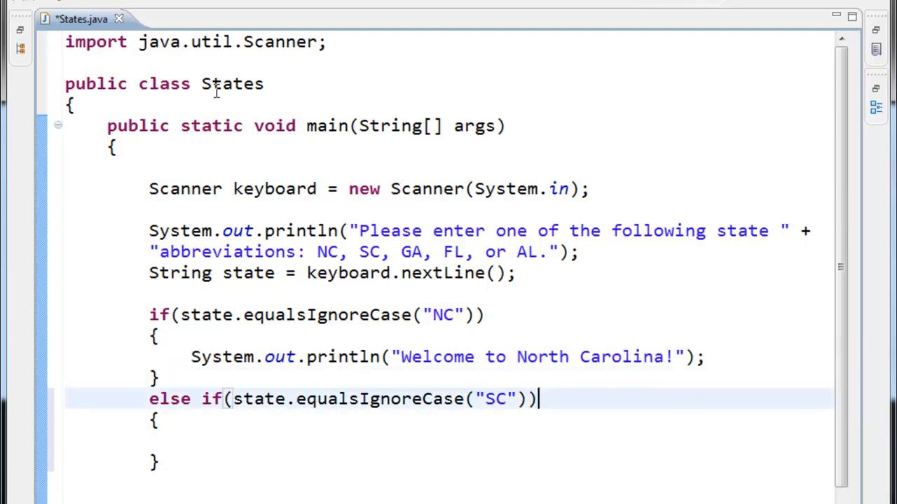
Paste the greeting println and change North to South so it prints "Welcome to South Carolina!".
{"action": "type", "text": "System.out.println(\"Welcome to North Carolina!\");"}
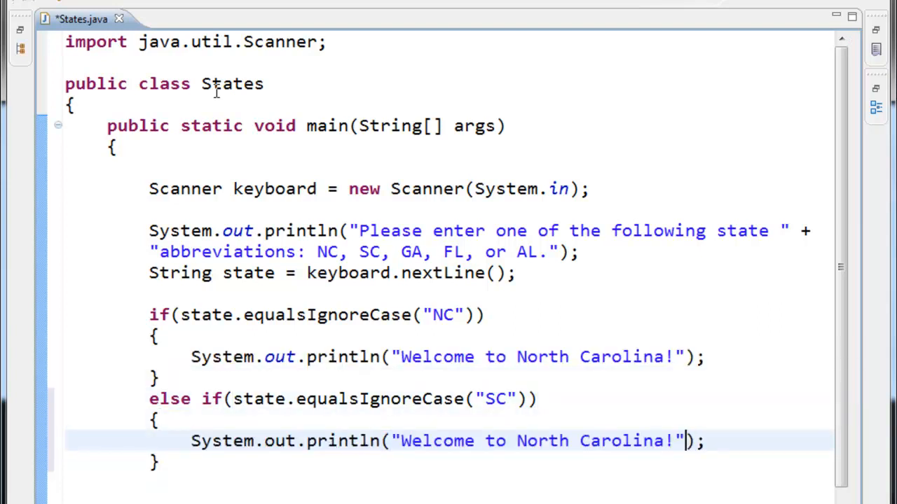
{"action": "double_click", "coordinate": [552, 439]}
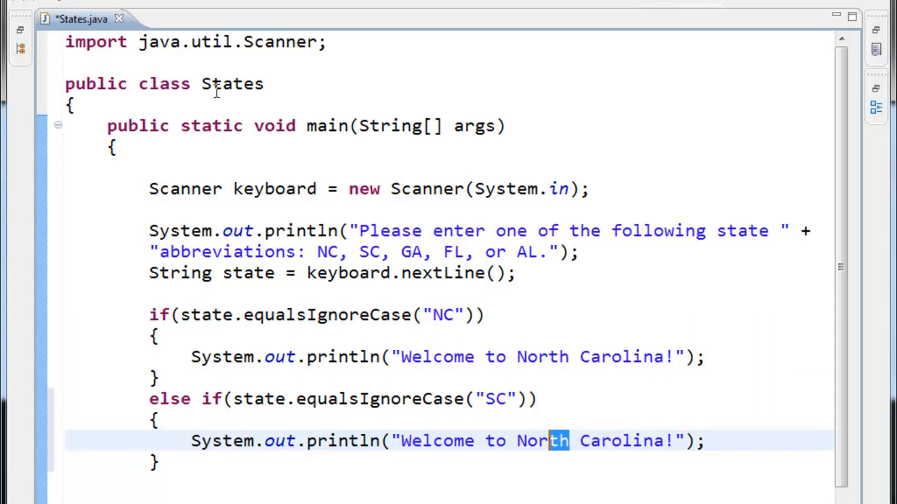
{"action": "type", "text": "South"}
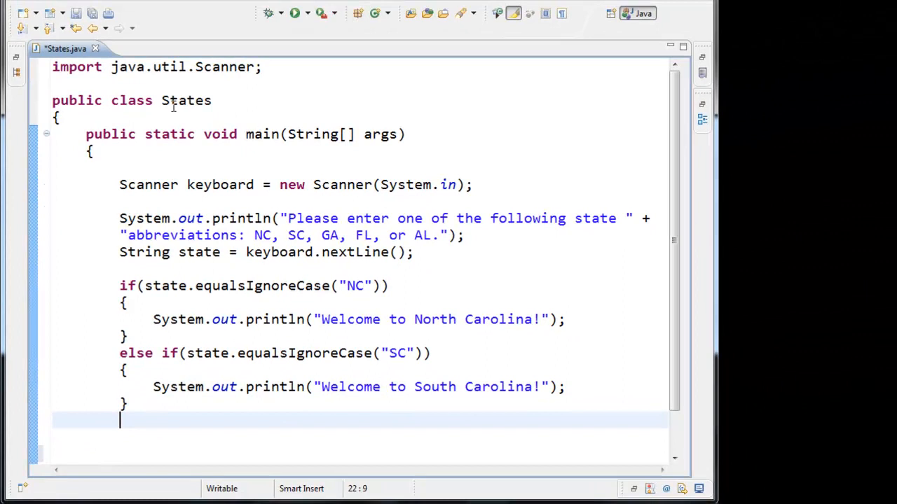
Add an else if(state.equalsIgnoreCase("GA")) branch using content assist.
{"action": "type", "text": "else if("}
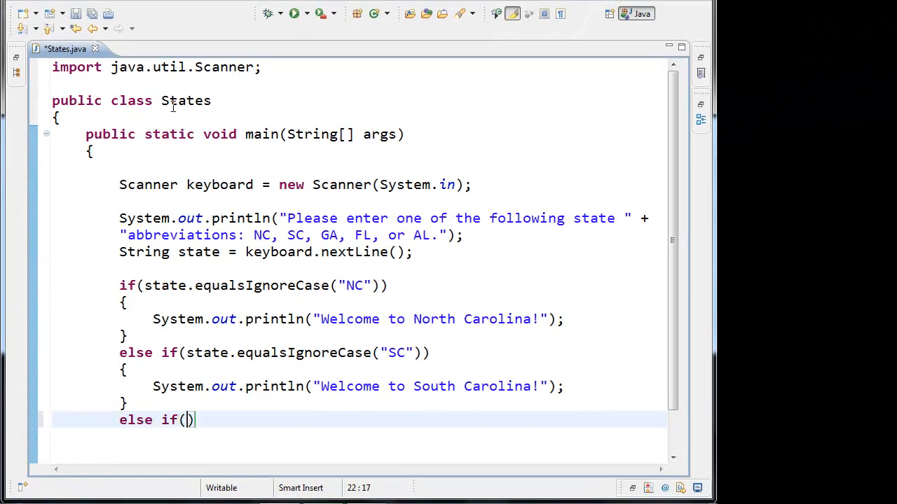
{"action": "type", "text": "state.equ"}
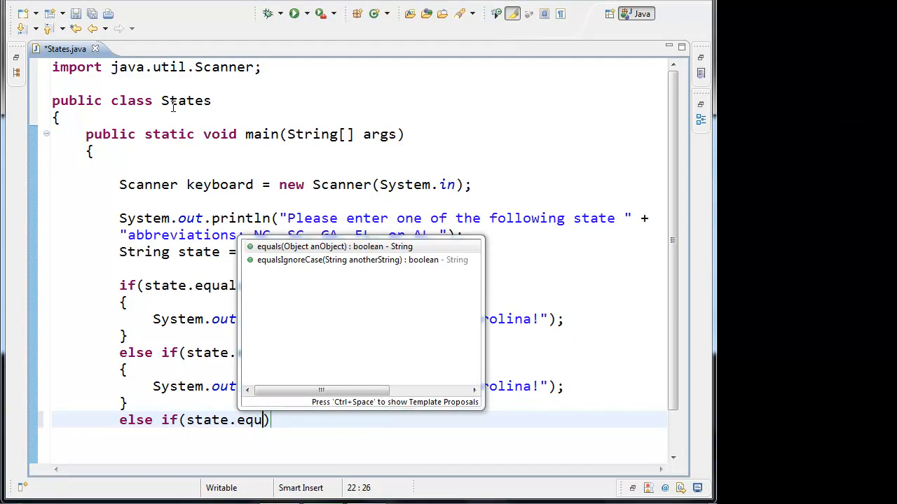
{"action": "left_click", "coordinate": [336, 259]}
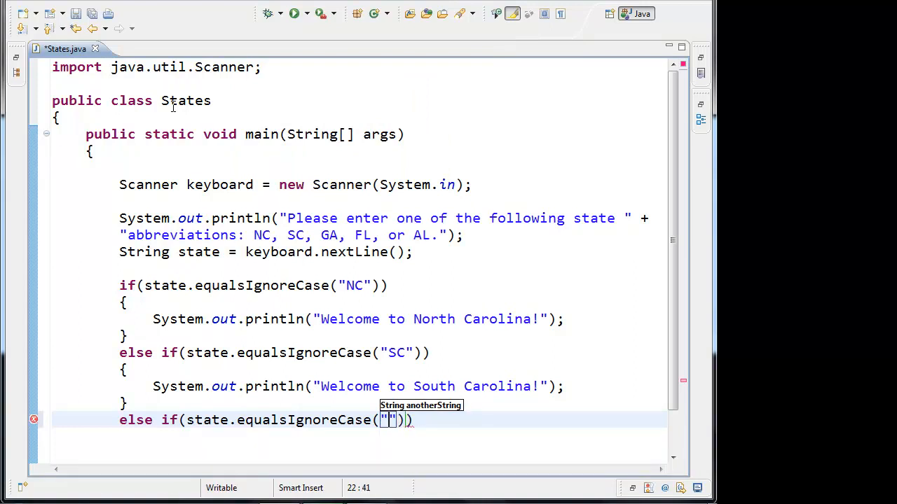
{"action": "type", "text": "GA"}
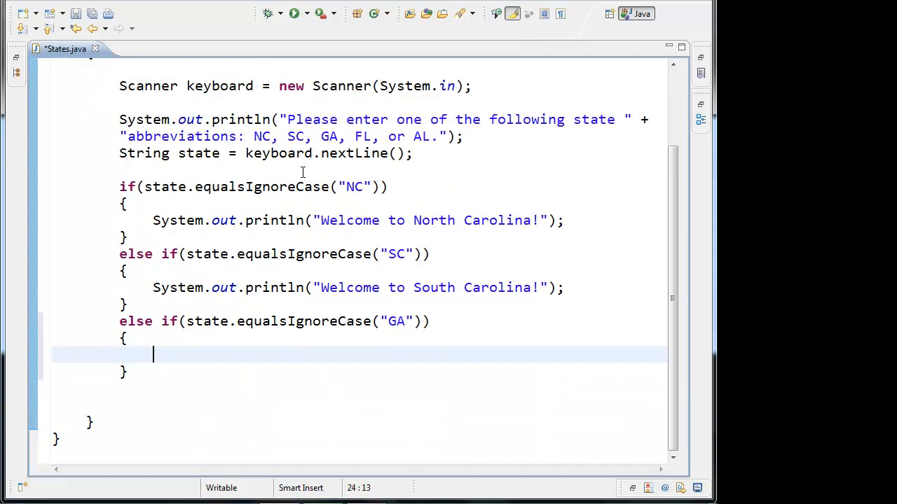
{"action": "mouse_move", "coordinate": [303, 255]}
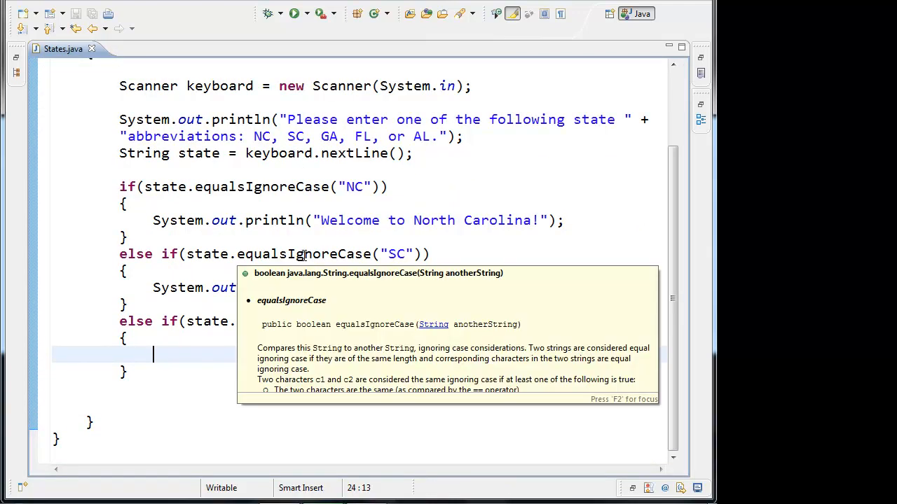
Print "Welcome to Georgia!" in the GA branch and begin the next else if.
{"action": "type", "text": "S"}
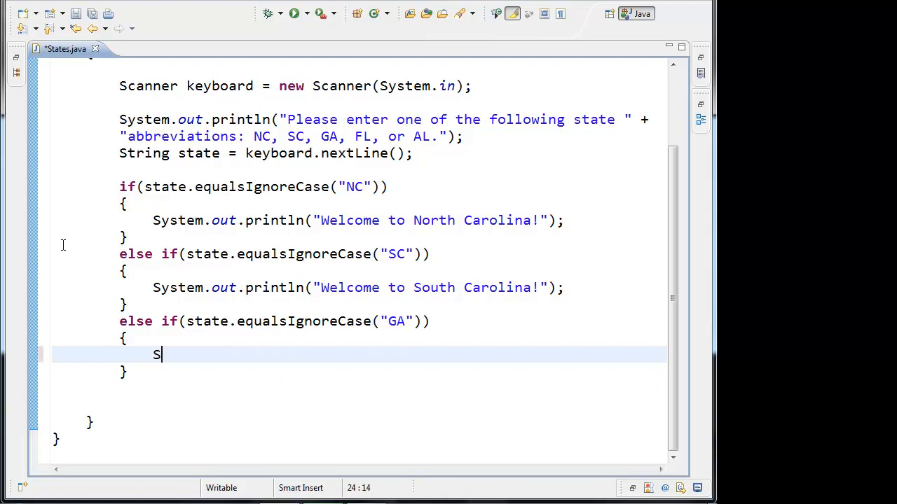
{"action": "type", "text": "yste"}
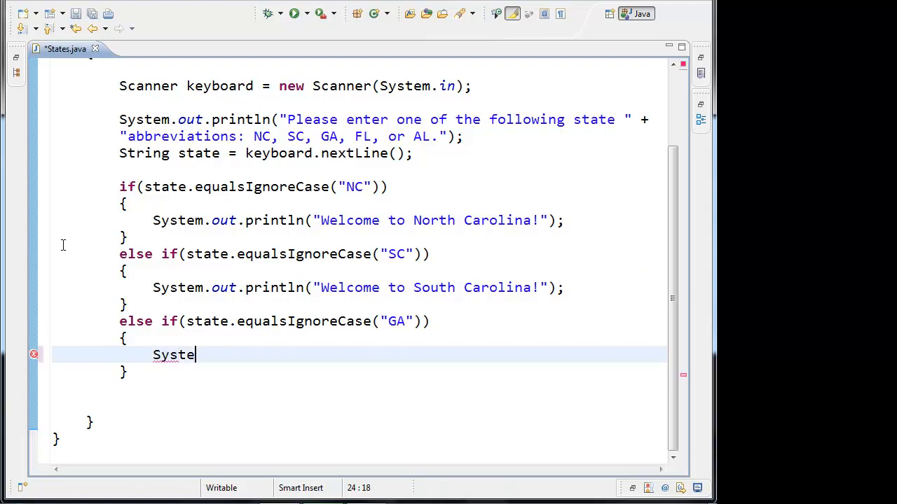
{"action": "type", "text": "m.out.println(\"Welcome"}
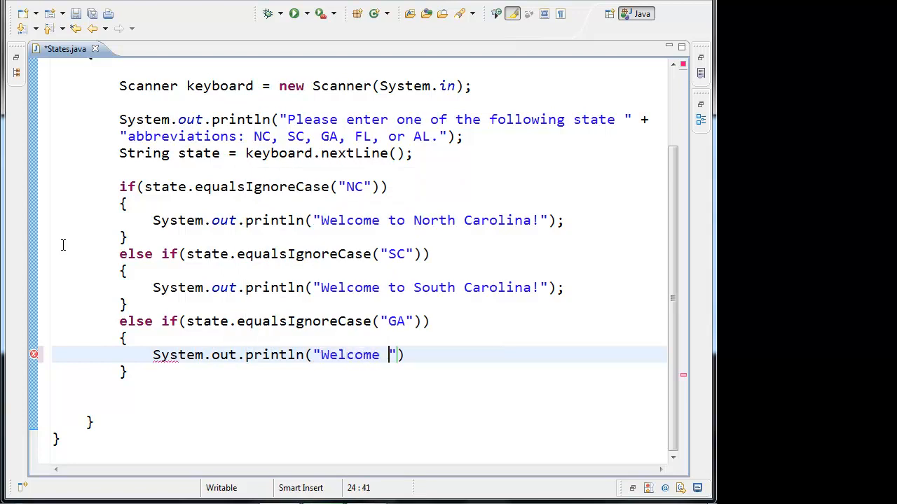
{"action": "type", "text": "to Geor"}
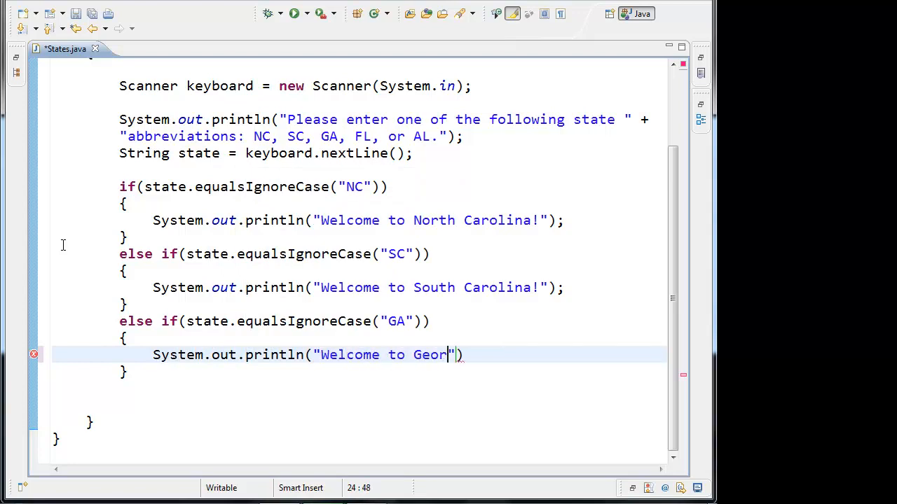
{"action": "type", "text": "gia!"}
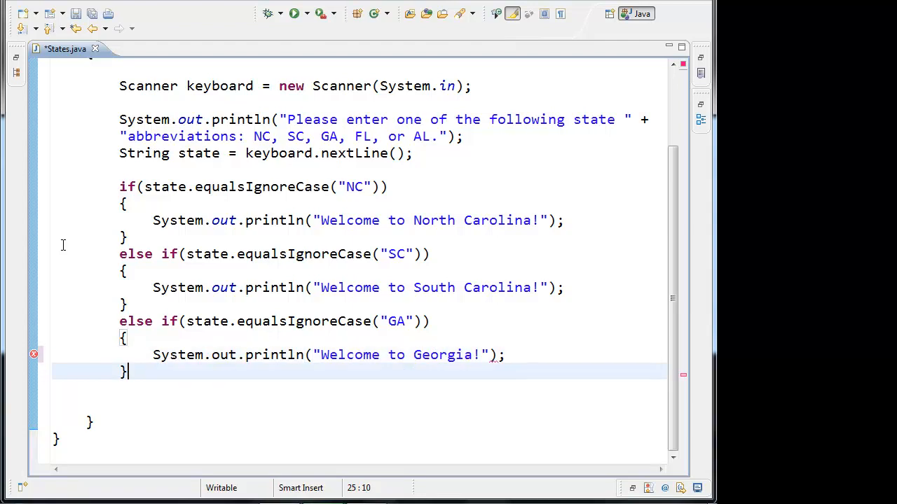
{"action": "type", "text": "else if("}
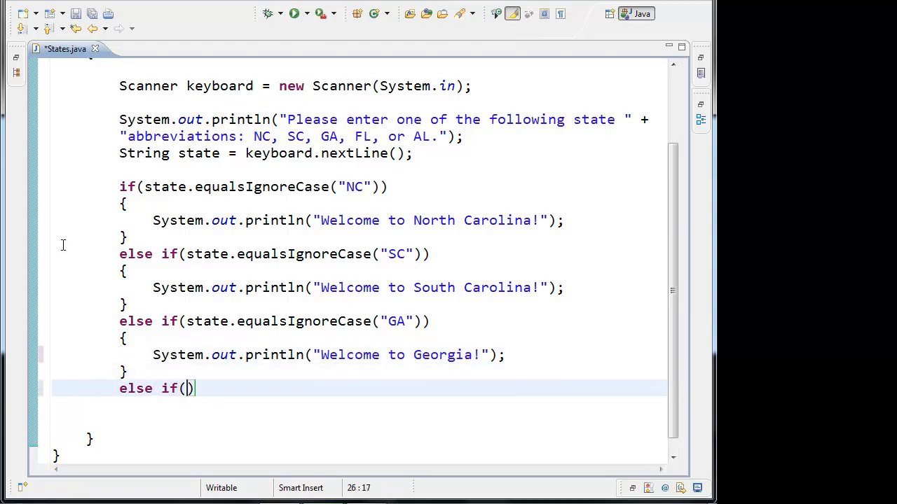
Complete the FL branch with equalsIgnoreCase("FL") printing "Welcome to Florida!".
{"action": "type", "text": "state.equalsIgnoreCase(anotherString"}
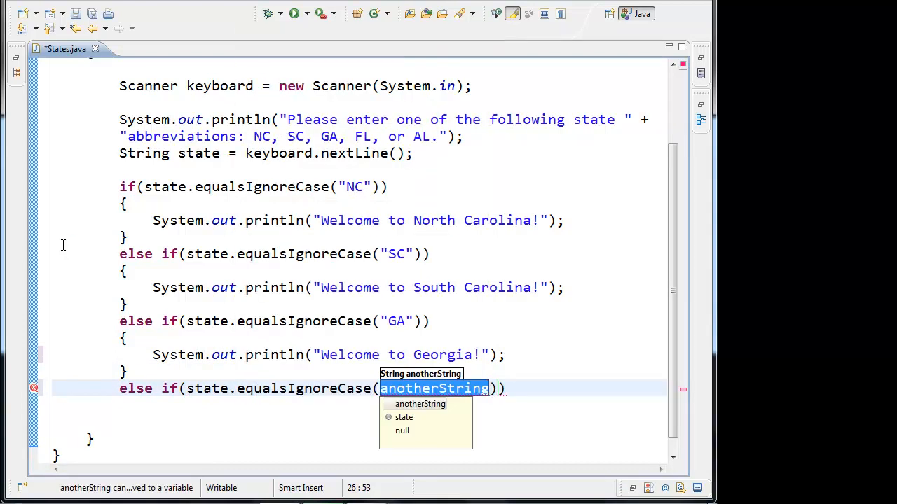
{"action": "type", "text": "\"\""}
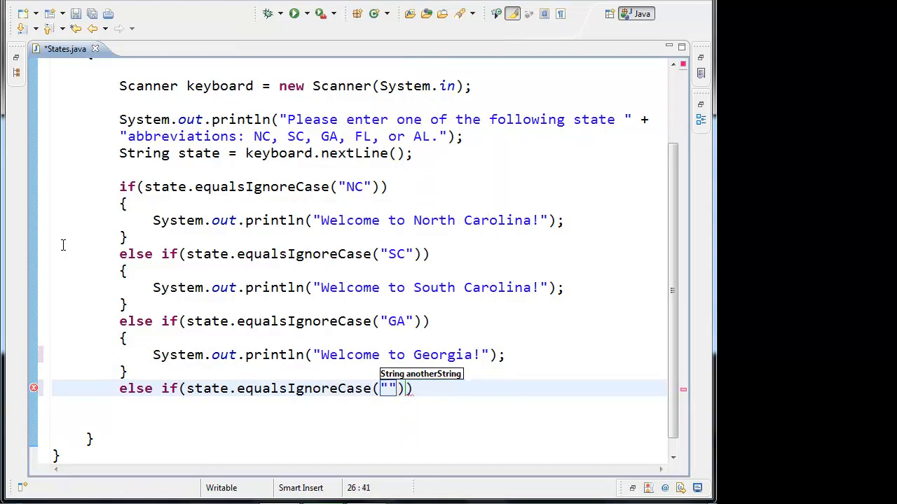
{"action": "type", "text": "FL"}
{"action": "left_click", "coordinate": [355, 405]}
{"action": "type", "text": "{"}
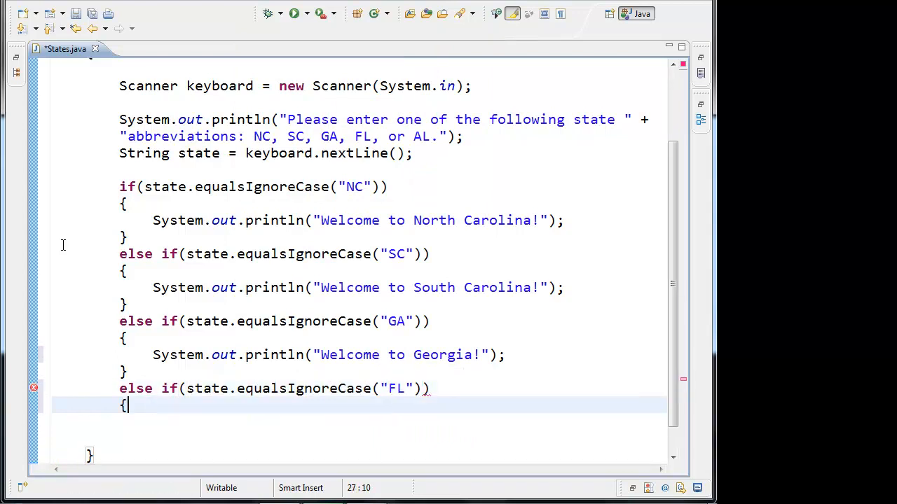
{"action": "type", "text": "System."}
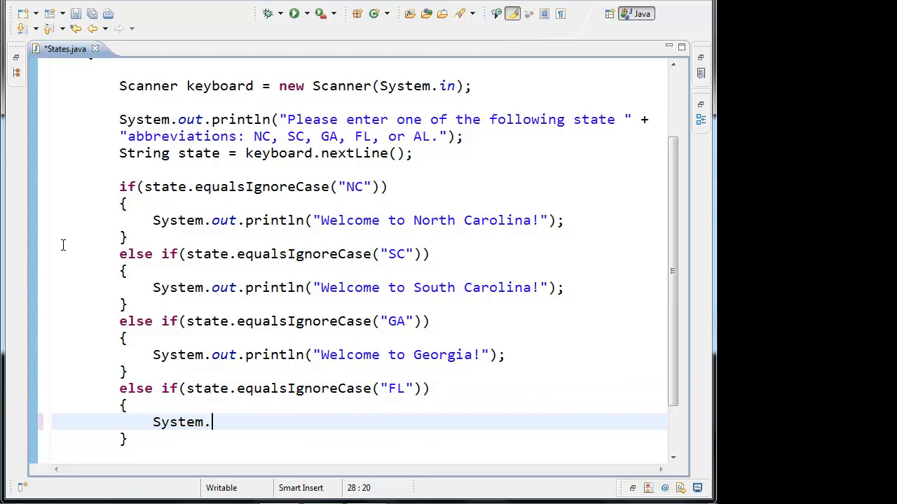
{"action": "type", "text": "out.println(\"Welcome t"}
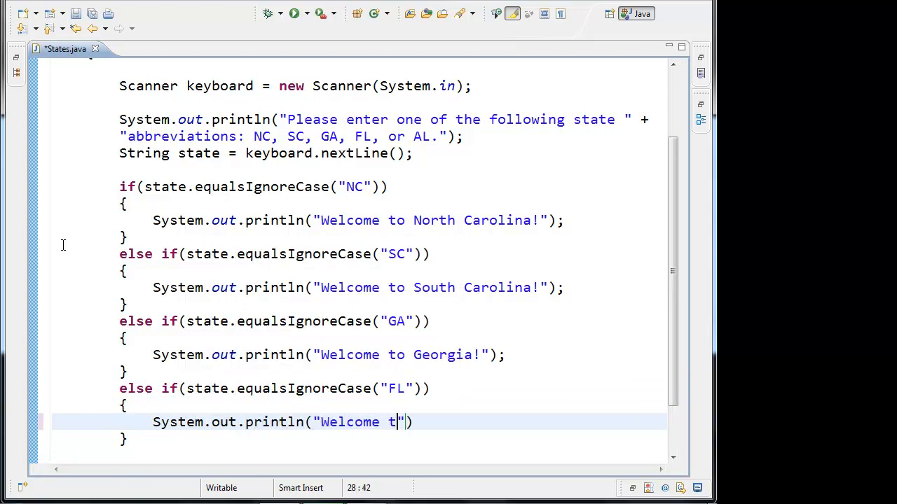
{"action": "type", "text": "o Florida!"}
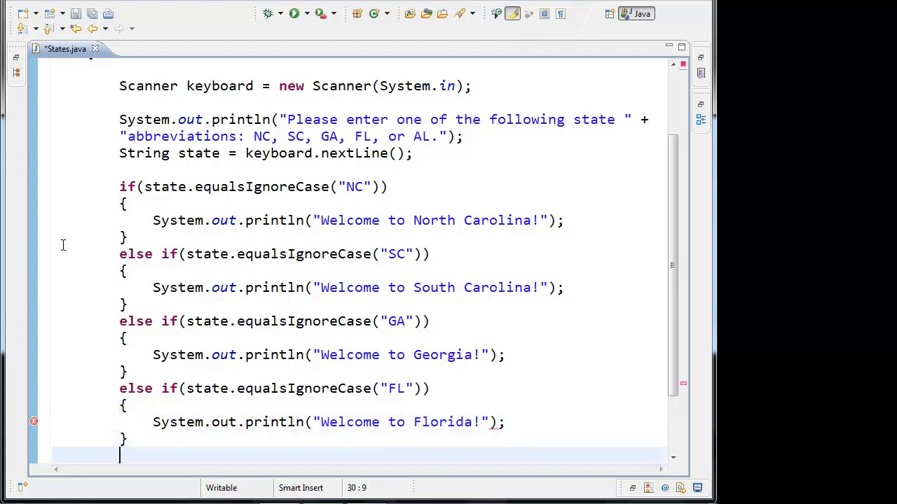
Add an else if(state.equalsIgnoreCase("AL")) branch printing "Welcome to Alabama!".
{"action": "type", "text": "else"}
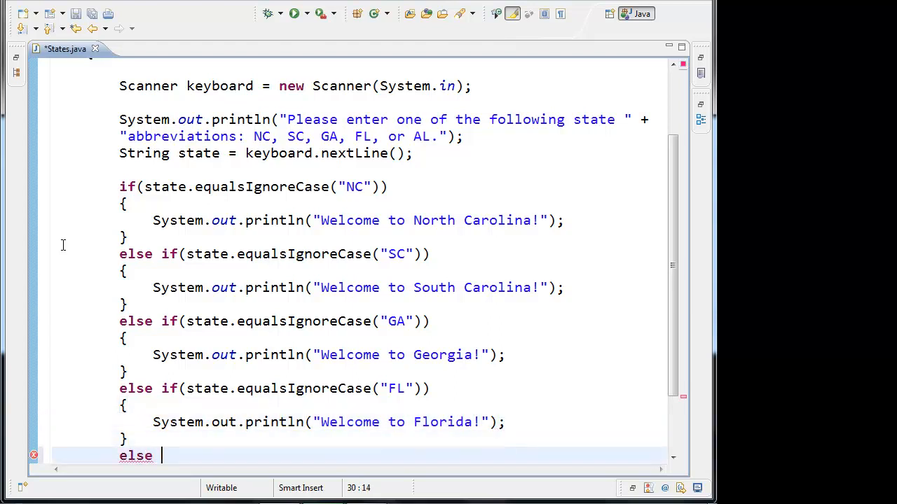
{"action": "type", "text": "if(state.equalsIgnoreCase(anotherString"}
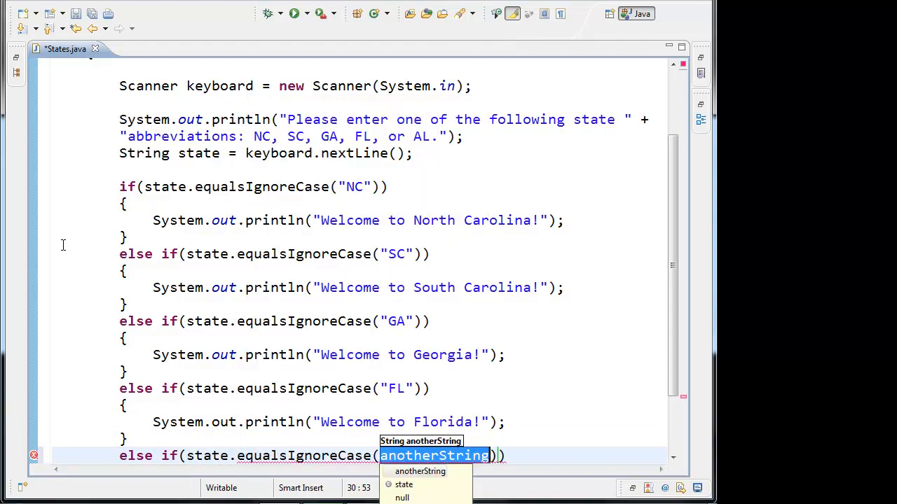
{"action": "type", "text": "\"\""}
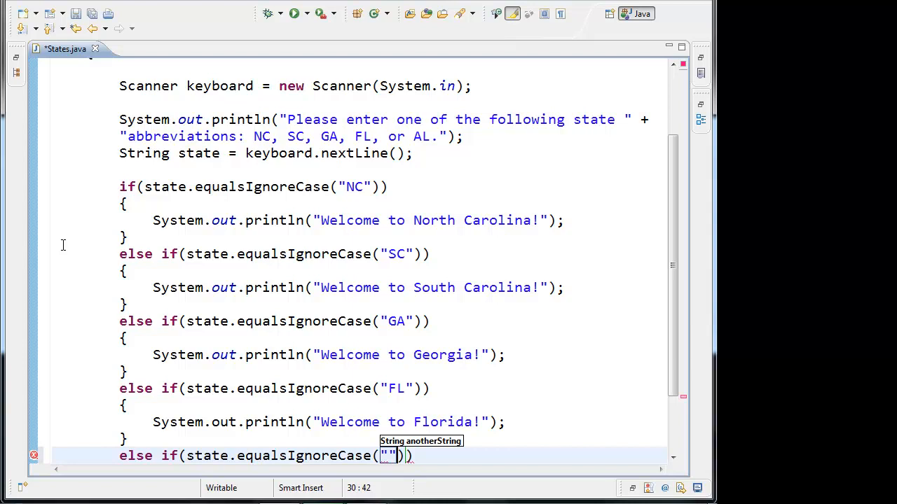
{"action": "type", "text": "AL"}
{"action": "type", "text": "{"}
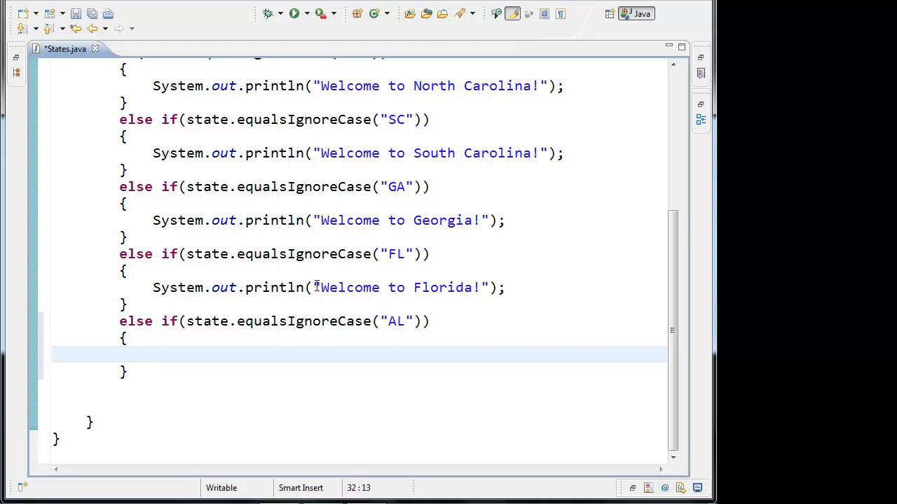
{"action": "type", "text": "System.ou"}
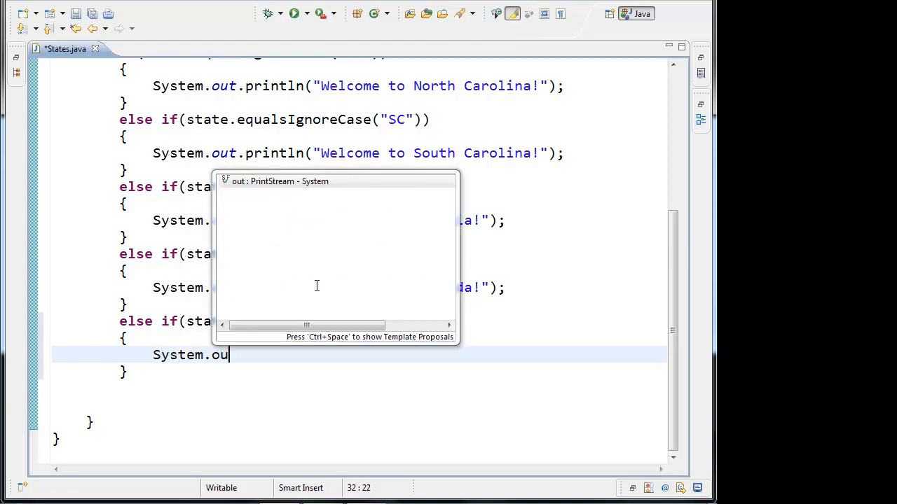
{"action": "type", "text": "println("}
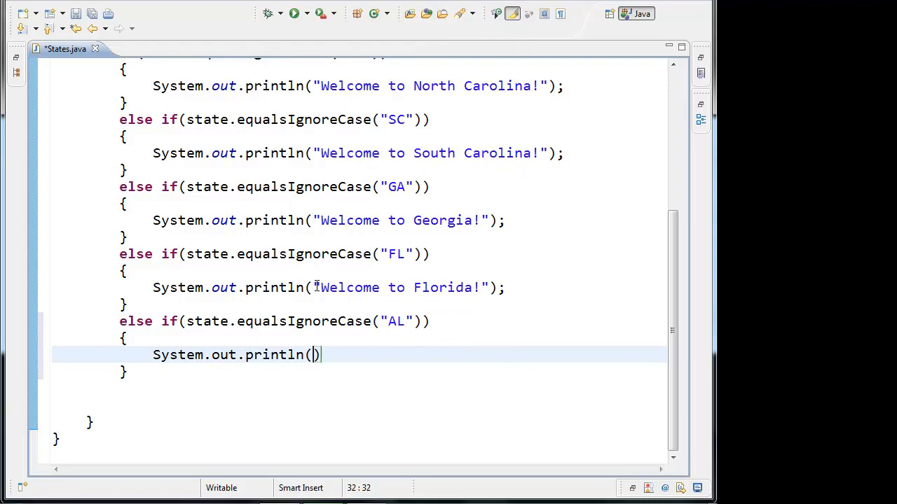
{"action": "type", "text": "\"Welcome to \""}
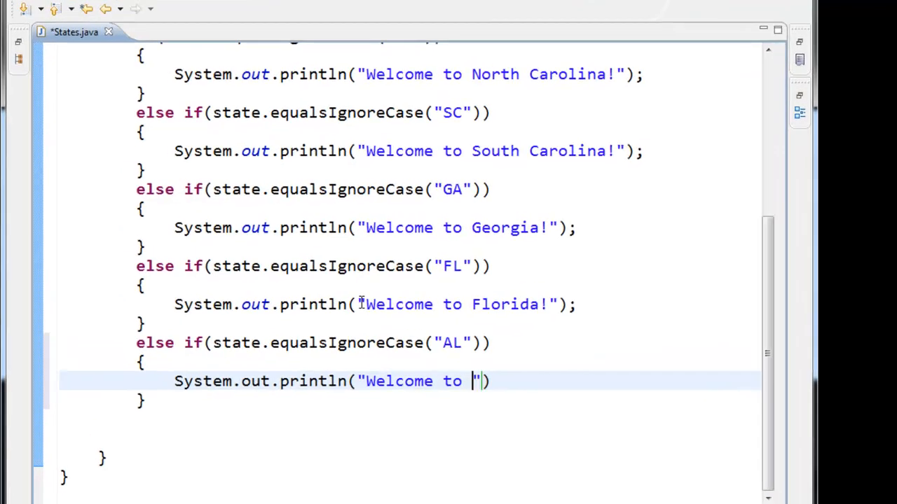
{"action": "type", "text": "Alabama!"}
{"action": "left_click", "coordinate": [409, 418]}
{"action": "type", "text": "e"}
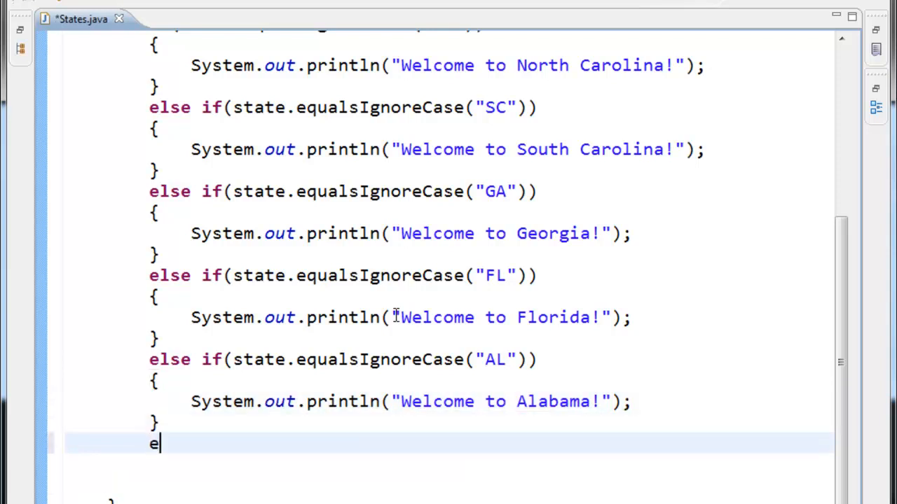
Add a final else printing "You did not enter a correct value." and save States.java.
{"action": "type", "text": "lse"}
{"action": "type", "text": "{"}
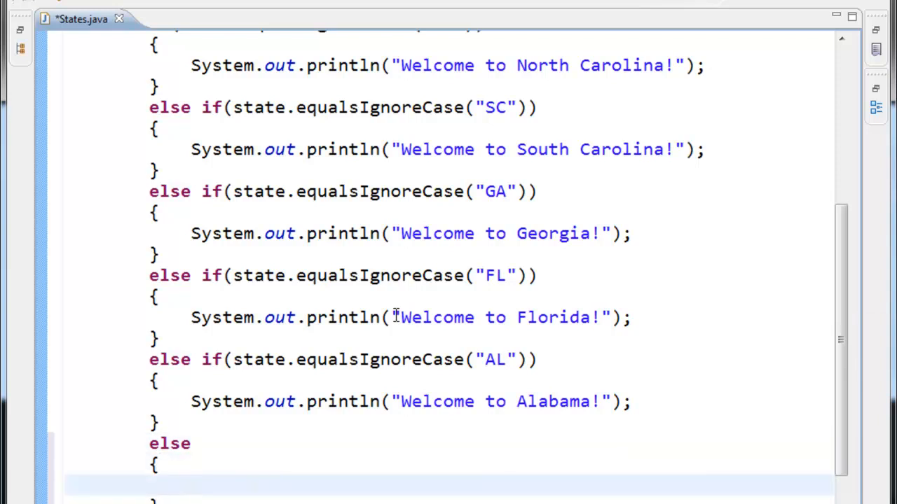
{"action": "type", "text": "System.out.println("}
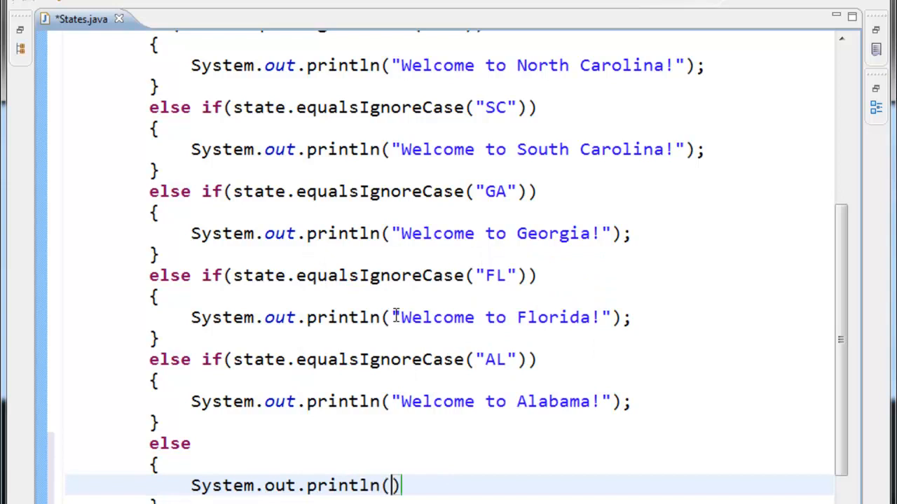
{"action": "type", "text": "\"You did n\""}
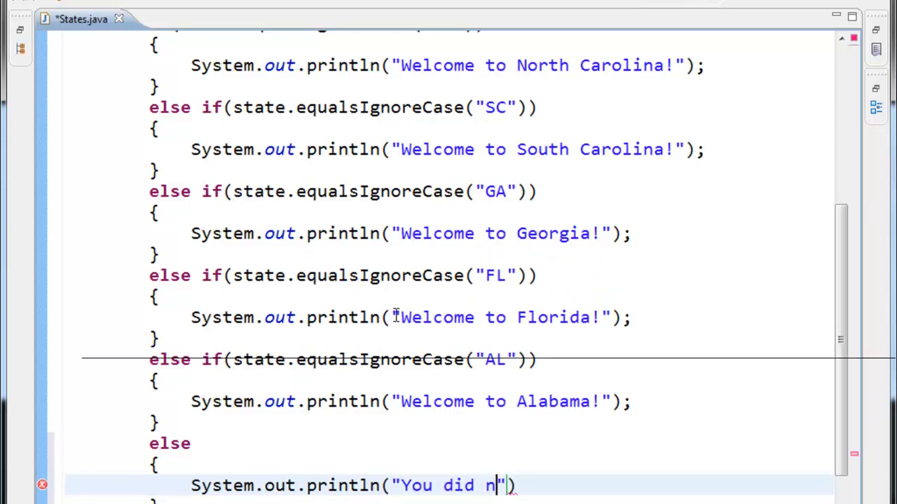
{"action": "type", "text": "ot enter a correct value."}
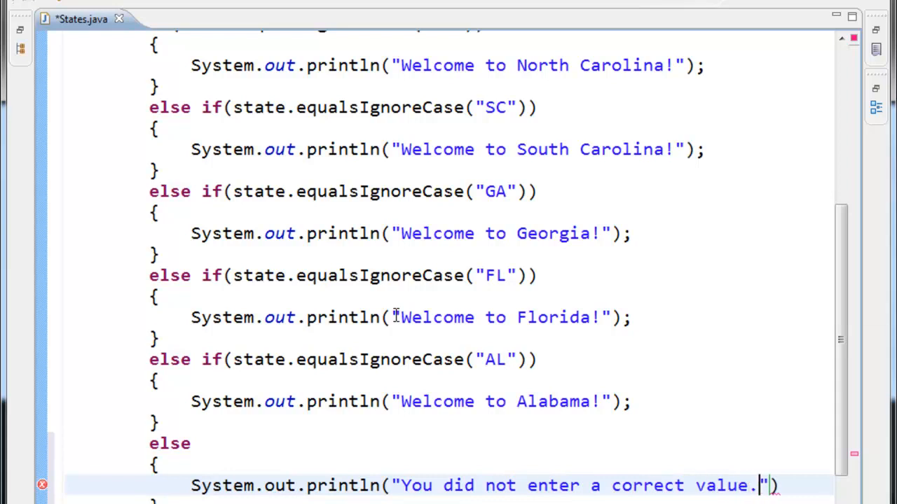
{"action": "key", "text": "ctrl+s"}
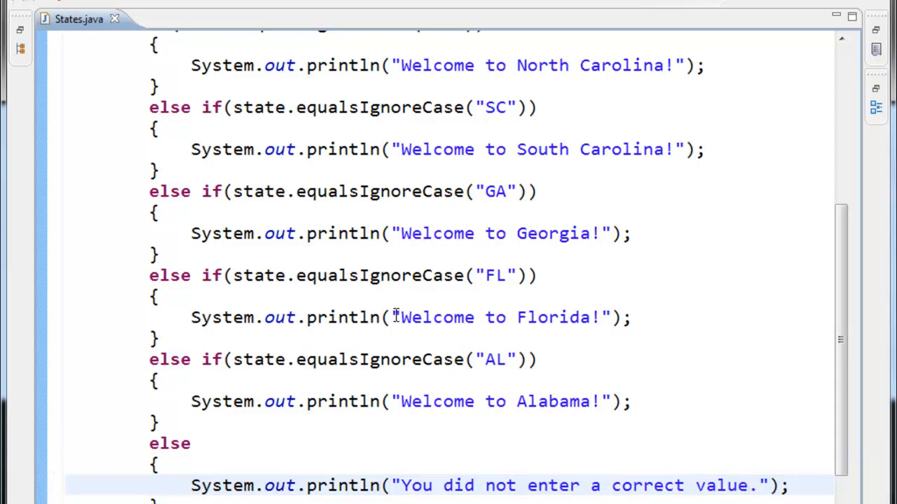
{"action": "scroll", "scroll_direction": "up", "scroll_amount": 3}
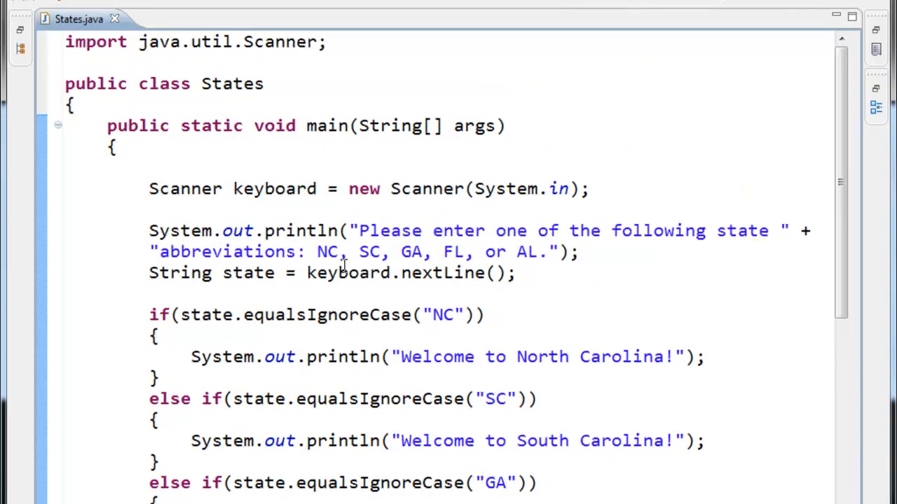
Comment the Scanner line: creating a scanner object for input from the keyboard.
{"action": "type", "text": "//"}
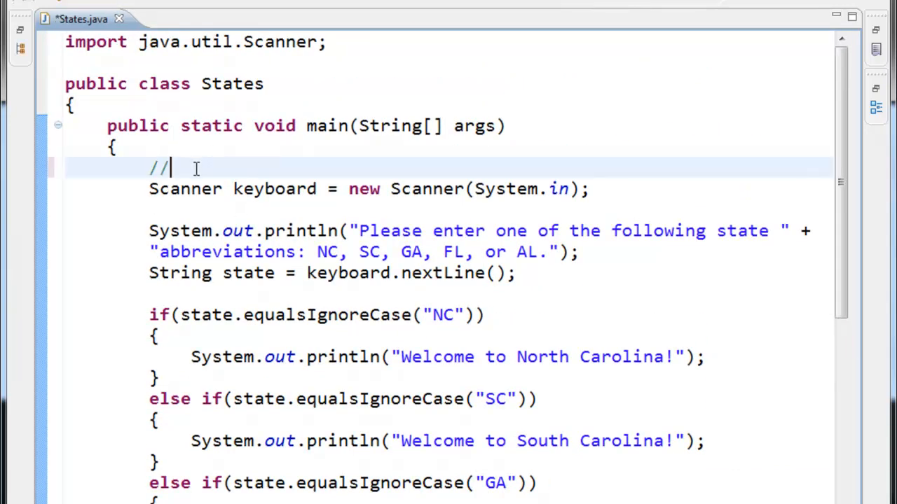
{"action": "type", "text": "Creating a"}
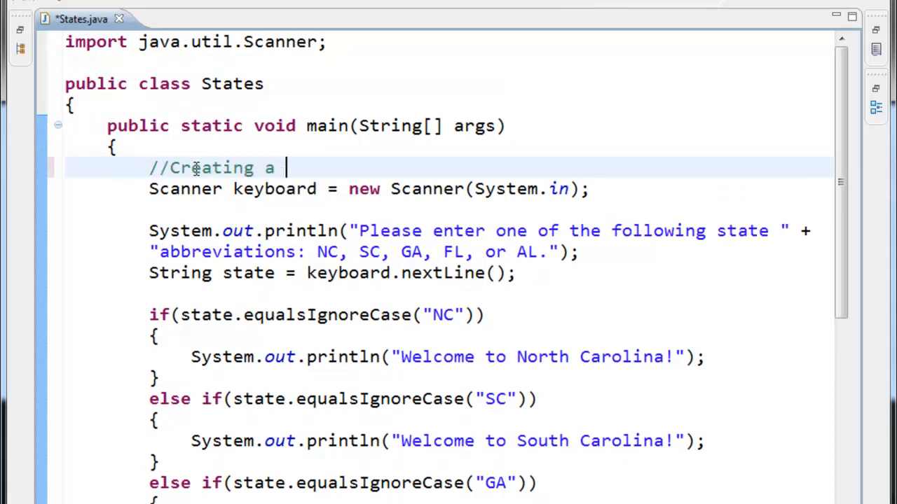
{"action": "type", "text": "scanner object fo"}
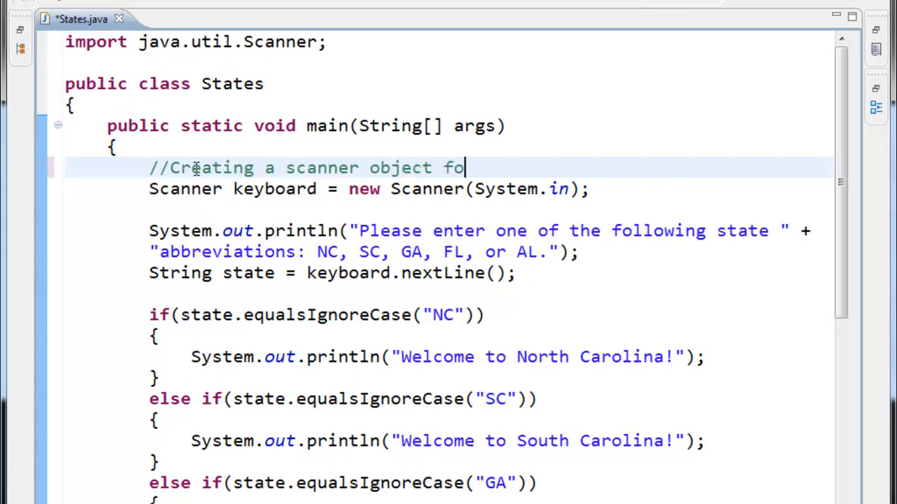
{"action": "type", "text": "r input from the keyboard"}
{"action": "type", "text": "//"}
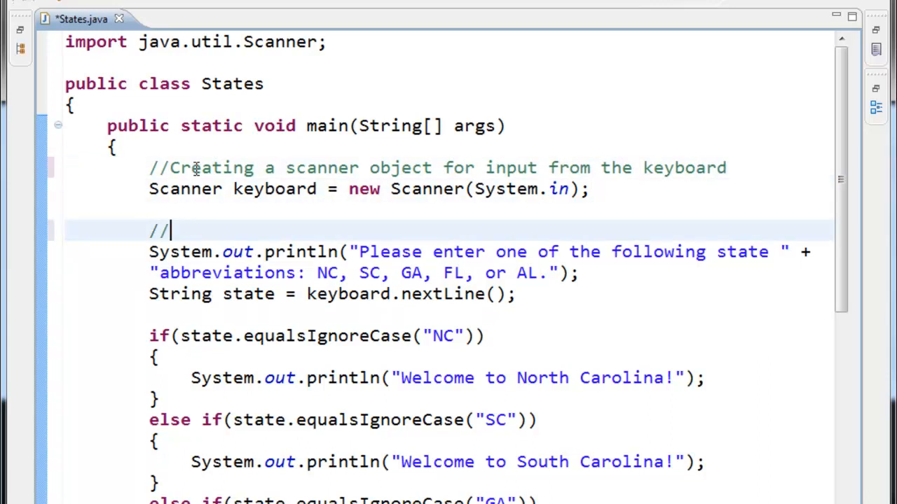
Comment the prompt: asking for input and storing it in a state variable.
{"action": "type", "text": "A"}
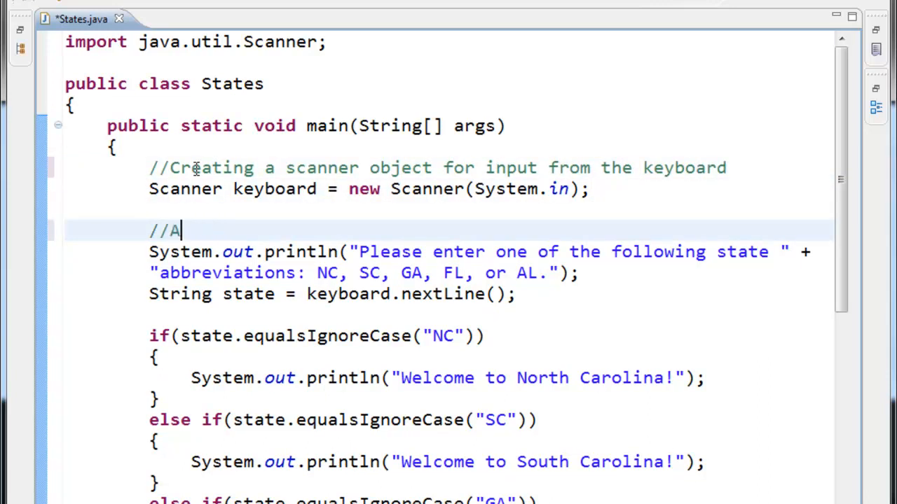
{"action": "type", "text": "sking for inp"}
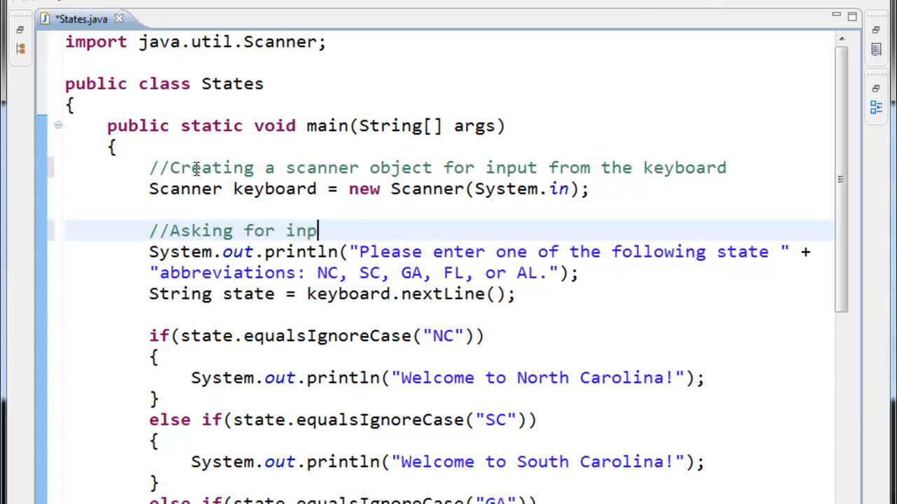
{"action": "type", "text": "ut and storing it"}
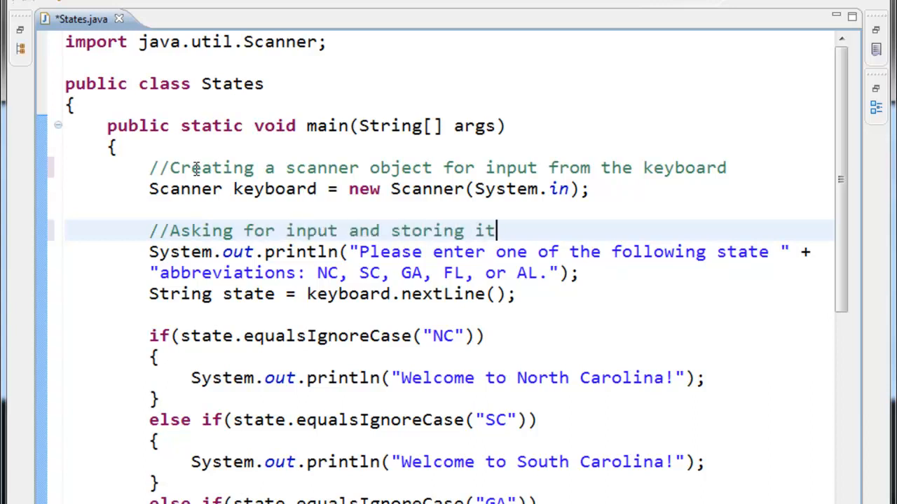
{"action": "type", "text": "in a state"}
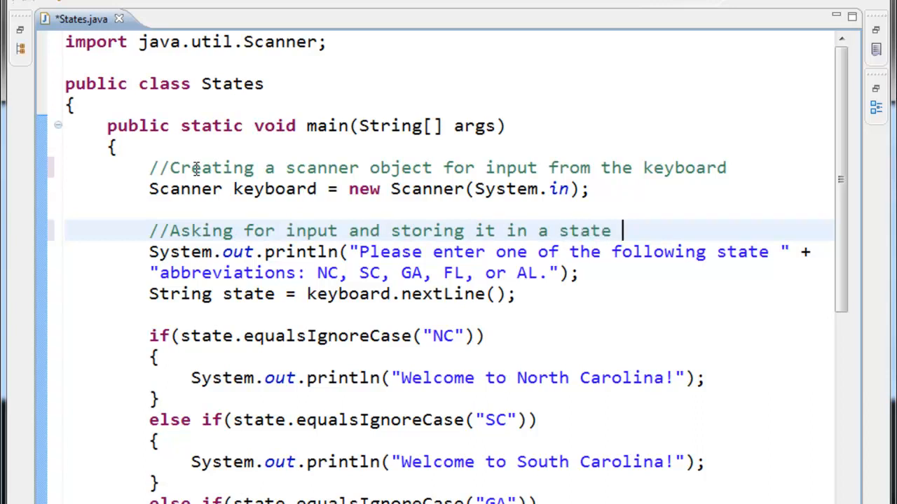
{"action": "type", "text": "variable"}
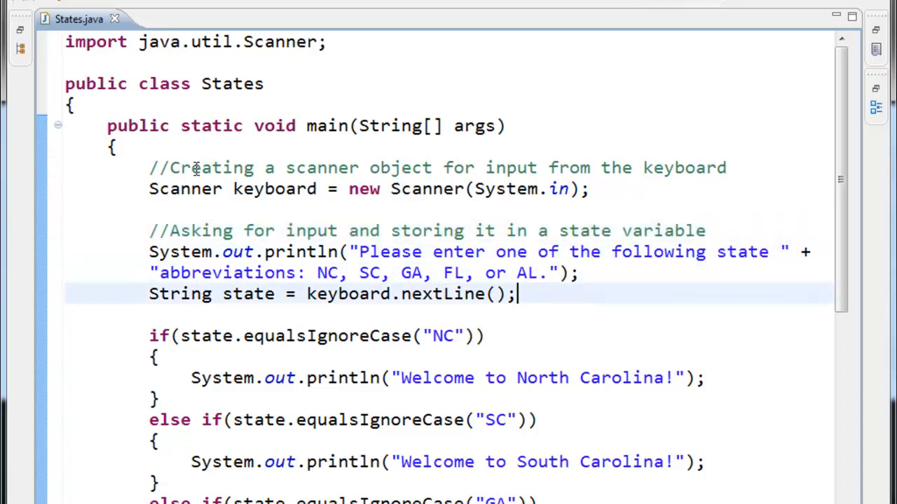
Comment the if statement as an if-else-if decision structure.
{"action": "type", "text": "//De"}
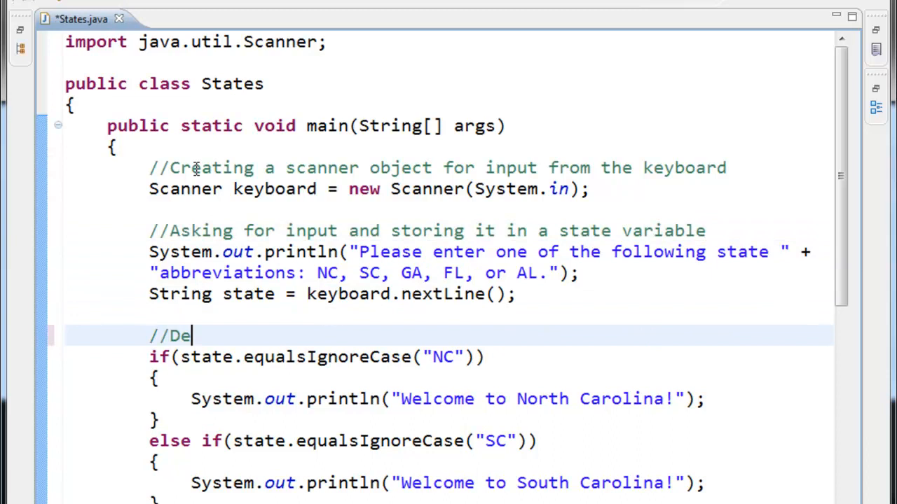
{"action": "type", "text": "cision Structure"}
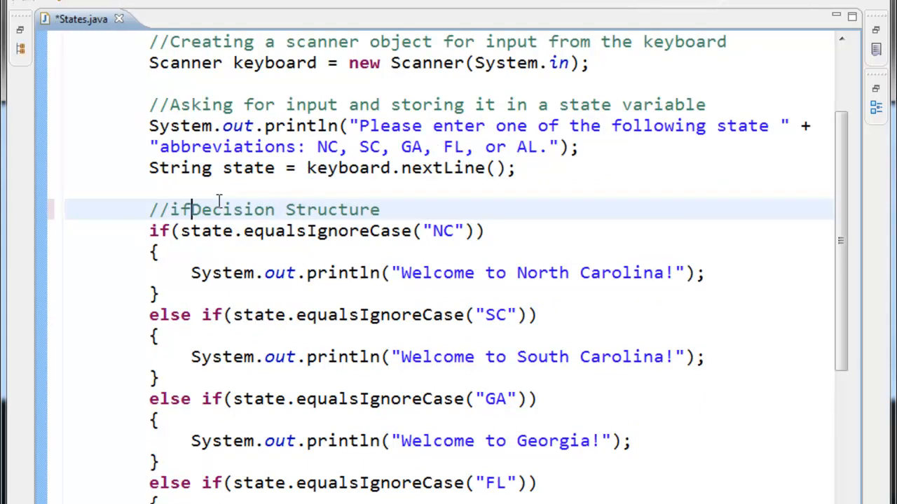
{"action": "type", "text": "-else-"}
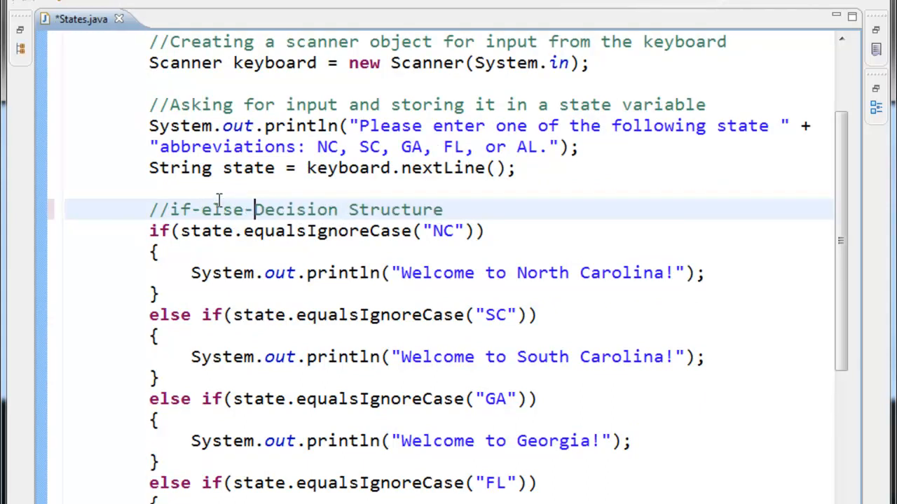
{"action": "scroll", "scroll_direction": "down", "scroll_amount": 3}
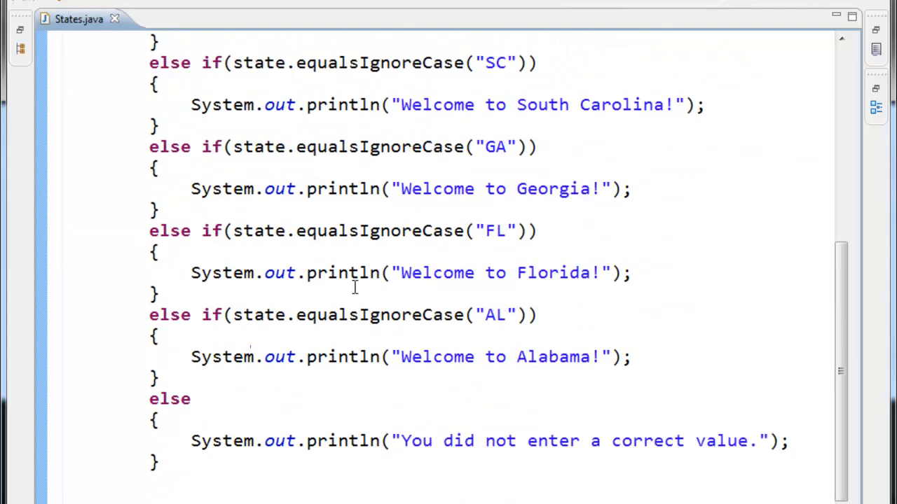
Run States and enter AL then IL in the Console, getting "You did not enter a correct value.".
{"action": "scroll", "scroll_direction": "up", "scroll_amount": 3}
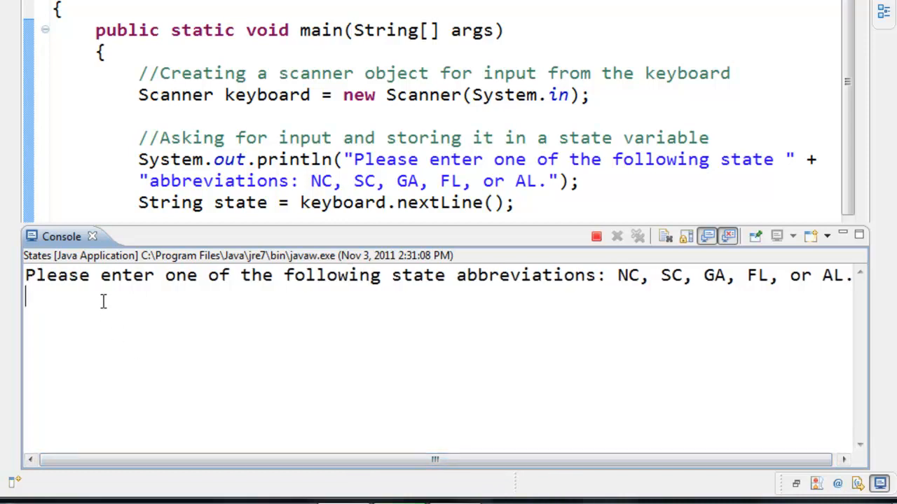
{"action": "type", "text": "AL"}
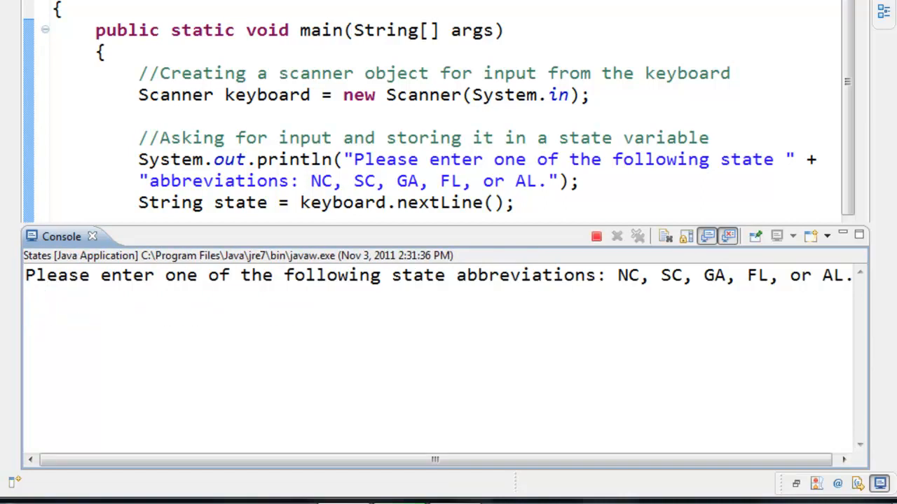
{"action": "type", "text": "IL"}
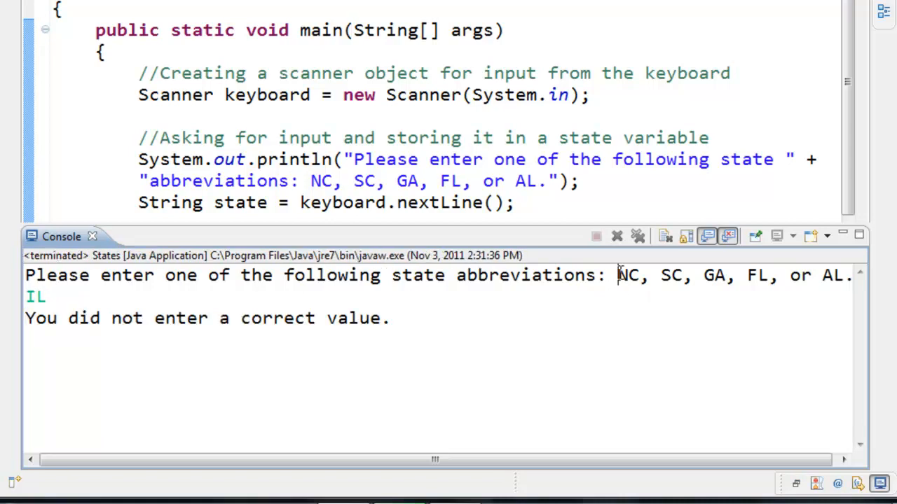
{"action": "double_click", "coordinate": [827, 275]}
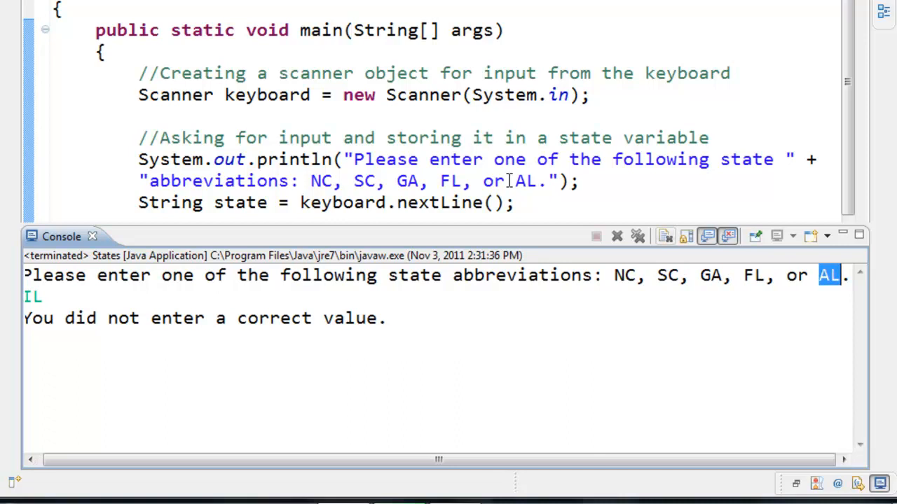